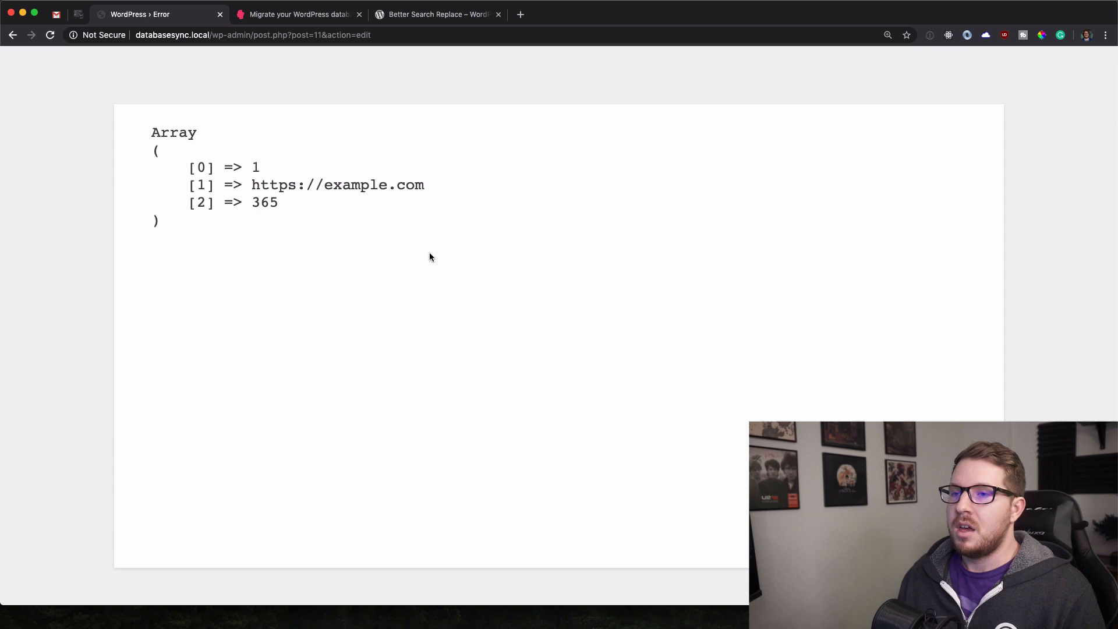
mouse_move(391, 208)
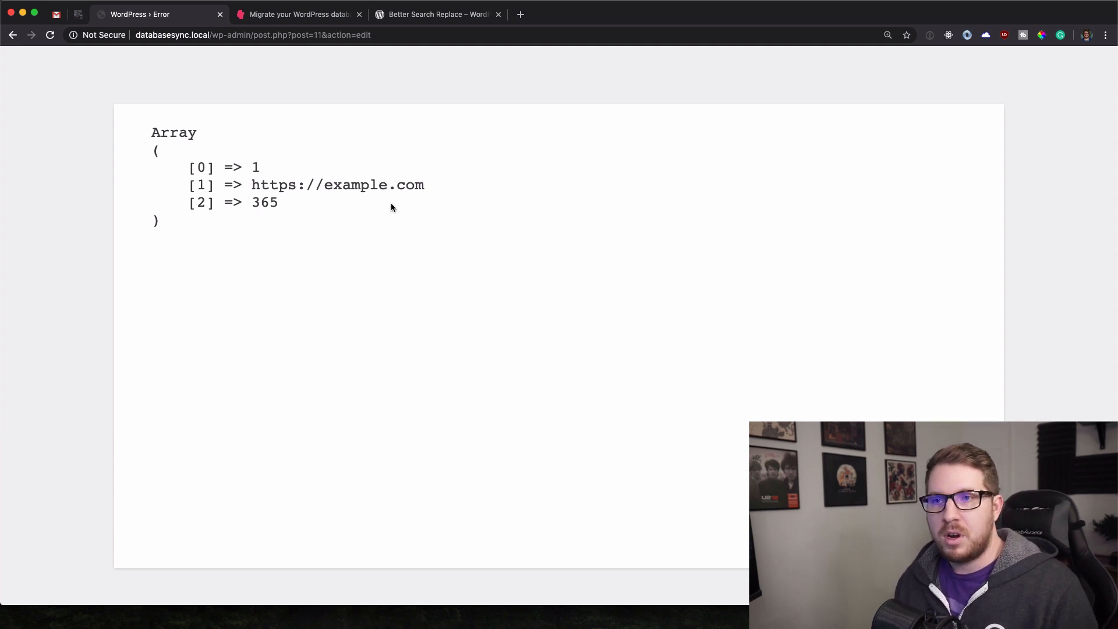
mouse_move(173, 122)
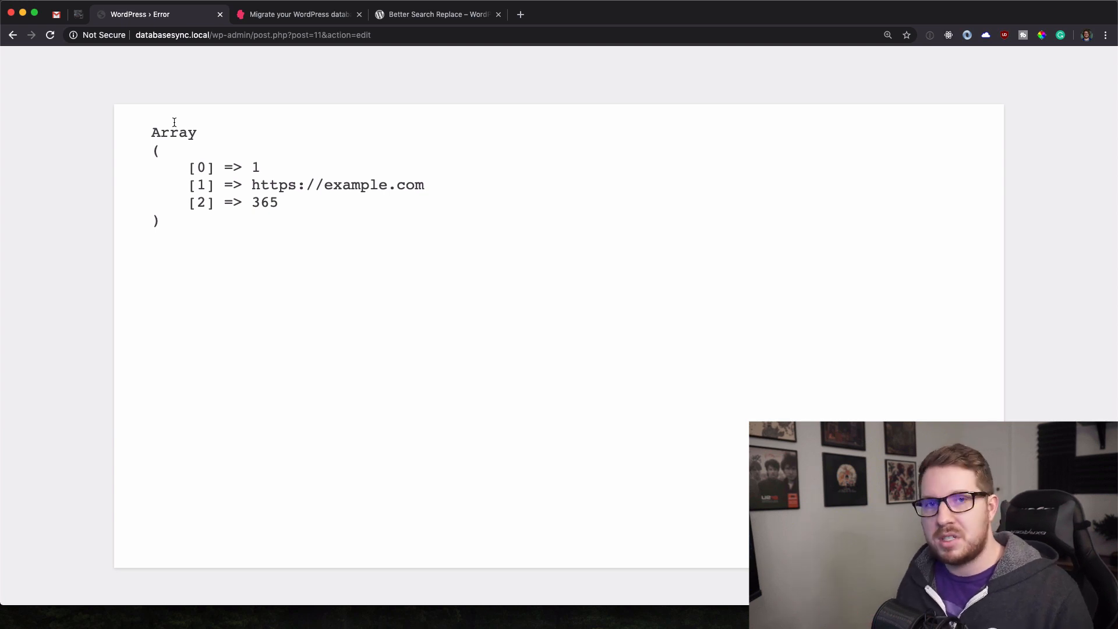
mouse_move(230, 124)
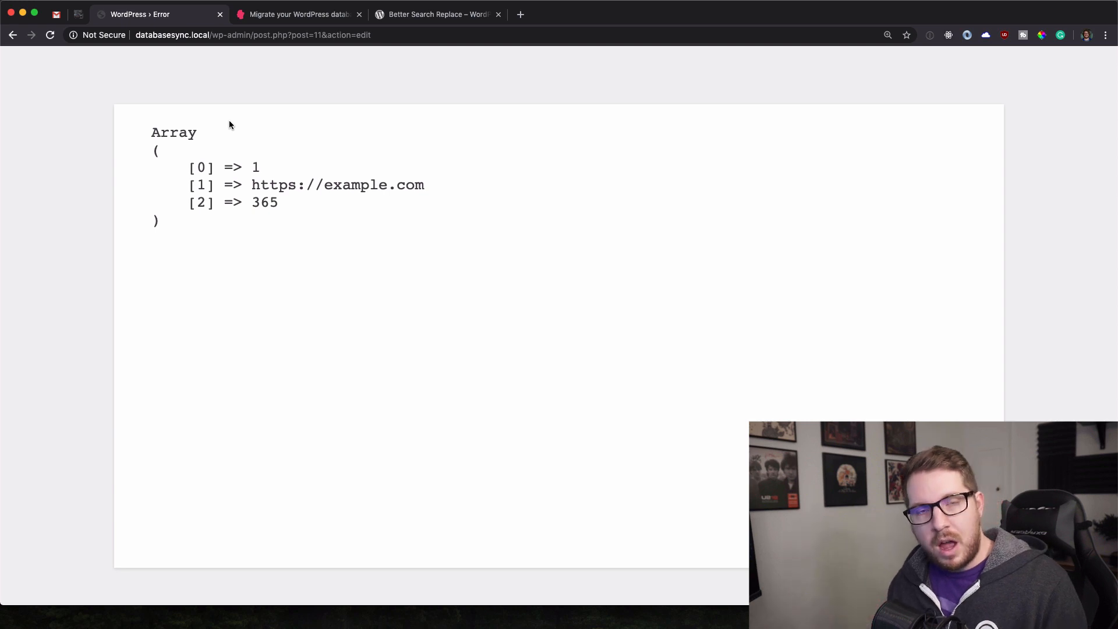
mouse_move(203, 115)
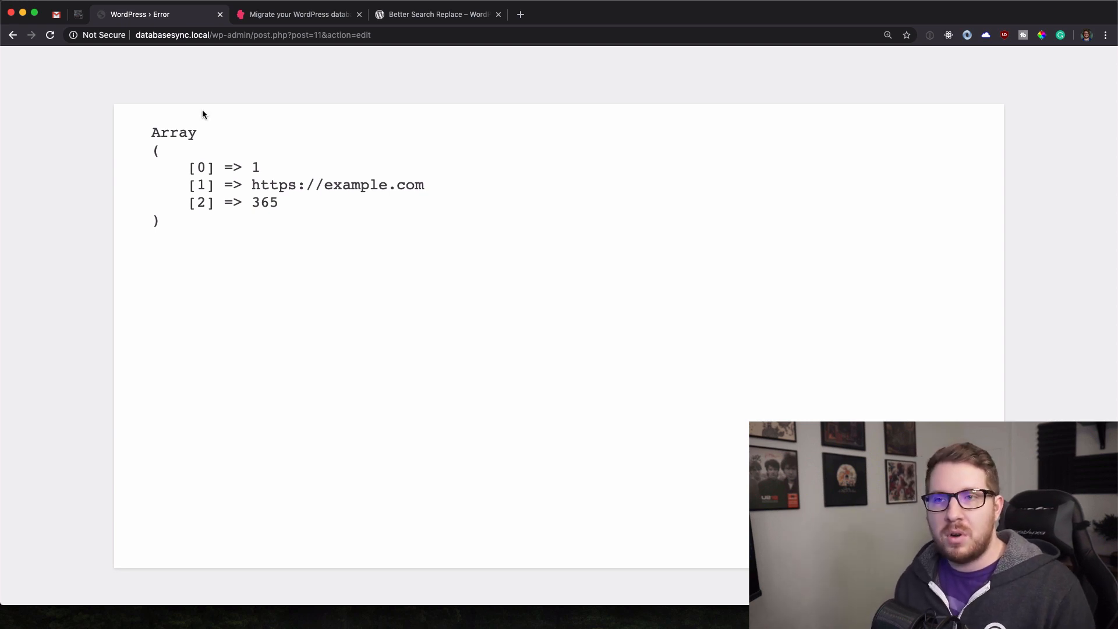
mouse_move(446, 269)
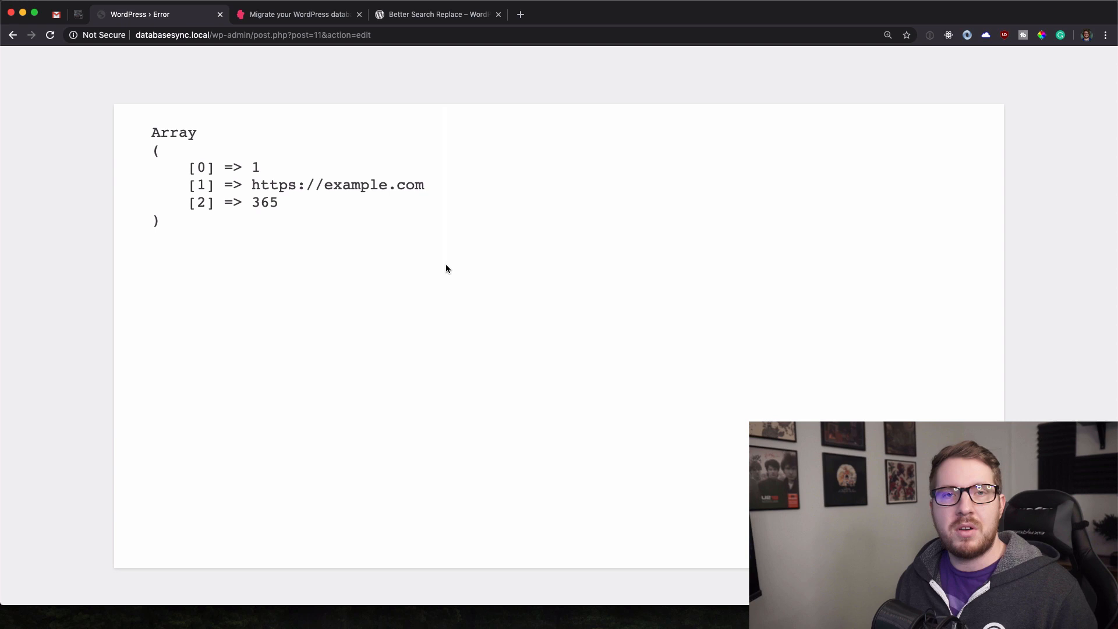
mouse_move(241, 100)
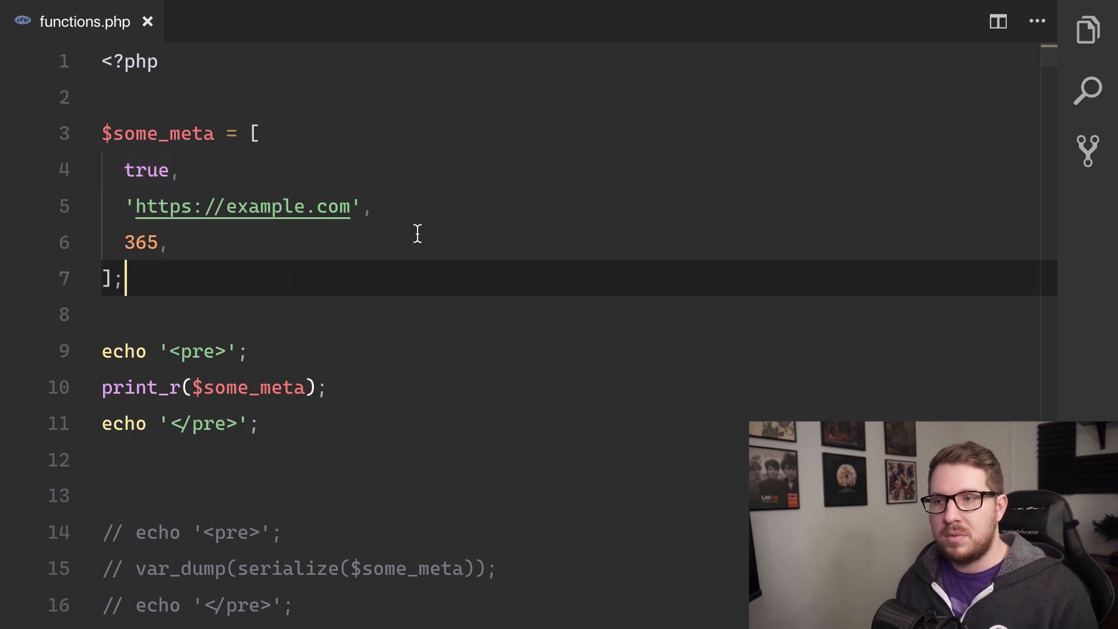
mouse_move(243, 206)
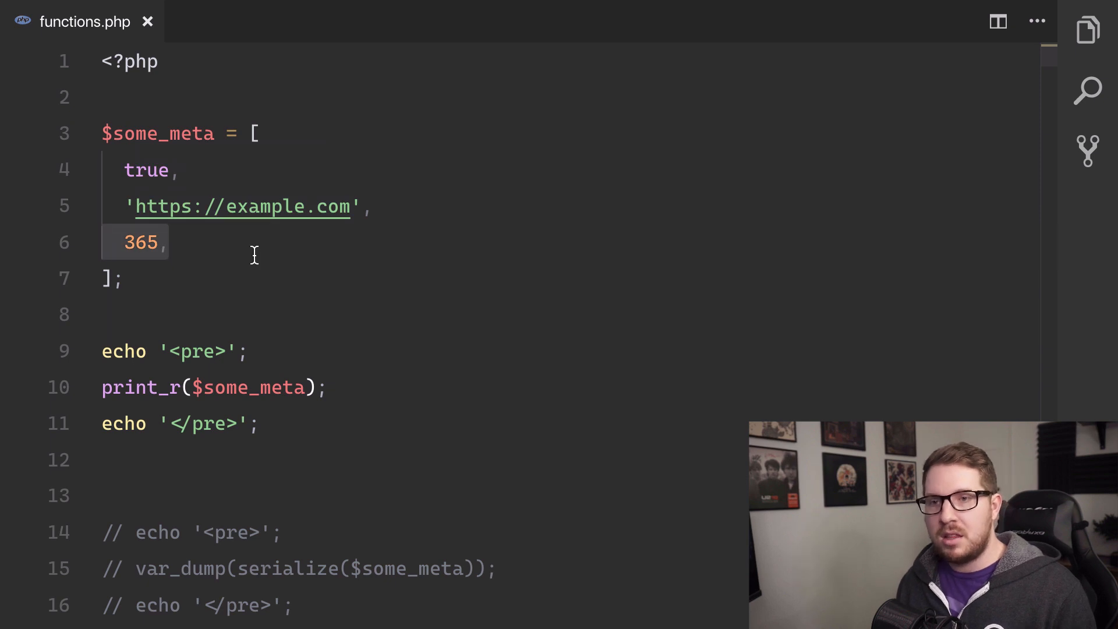
Step: Uncomment the var_dump(serialize($some_meta)) lines wrapped in <pre> tags and save functions.php
click(264, 242)
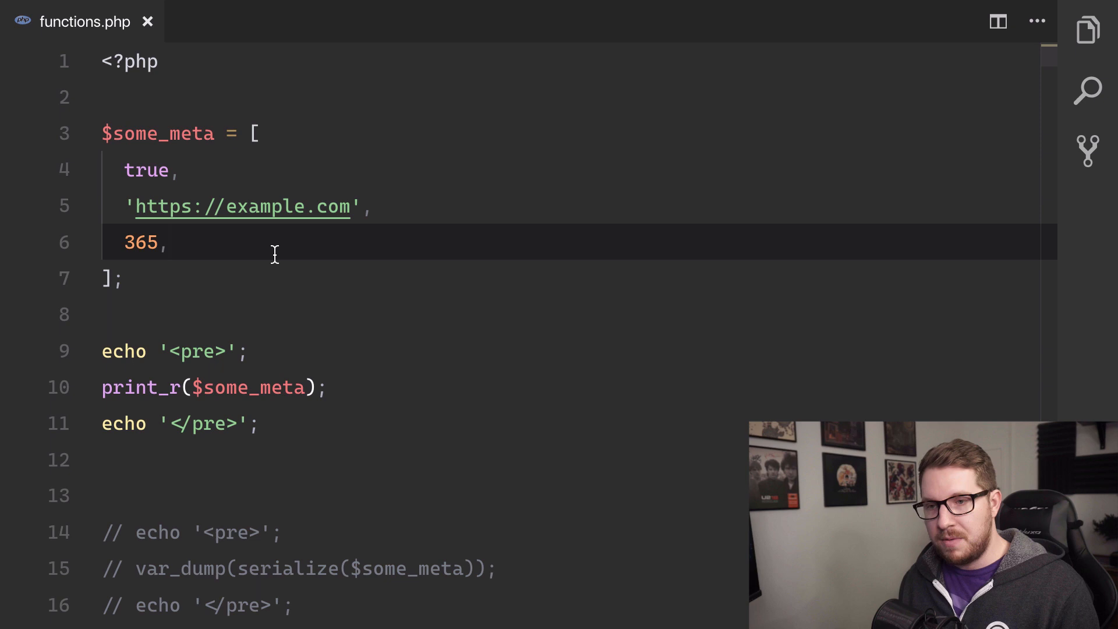
mouse_move(305, 431)
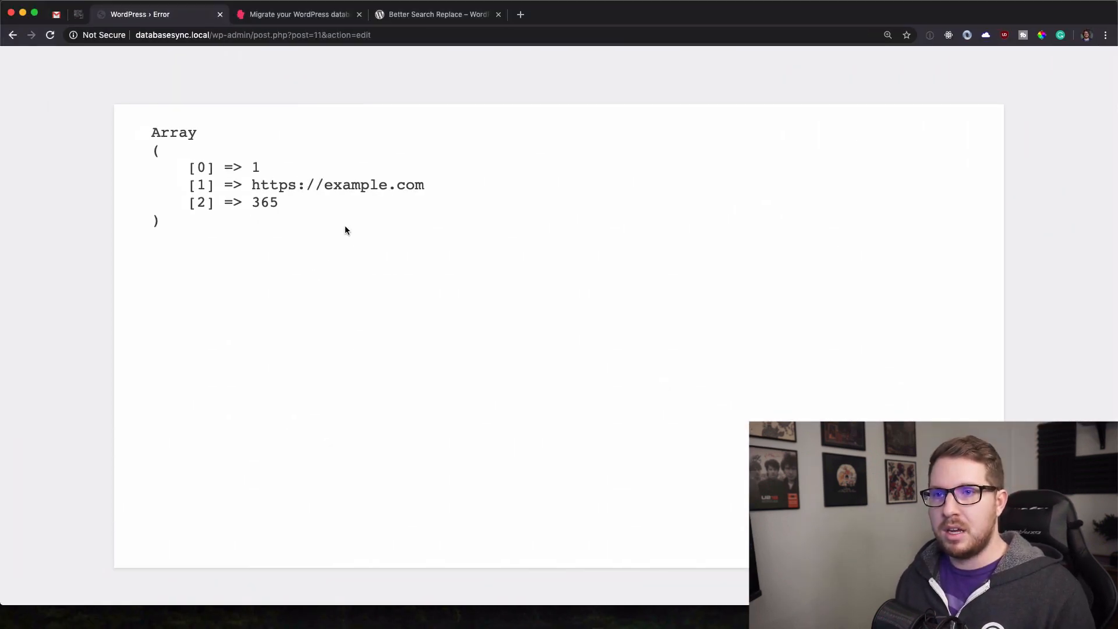
mouse_move(405, 314)
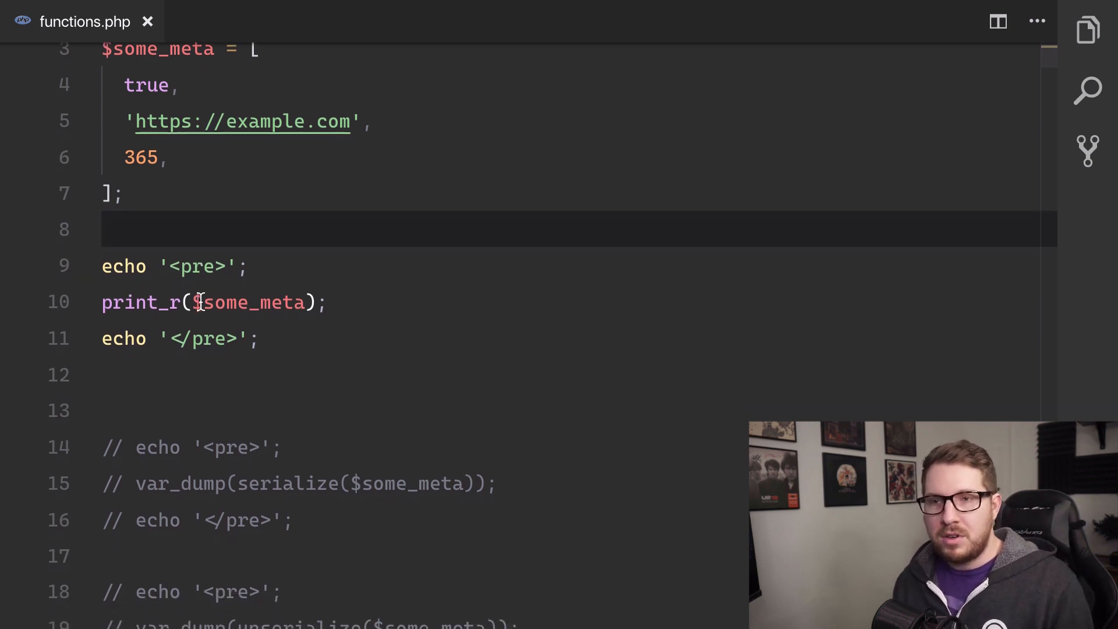
scroll(down, 3)
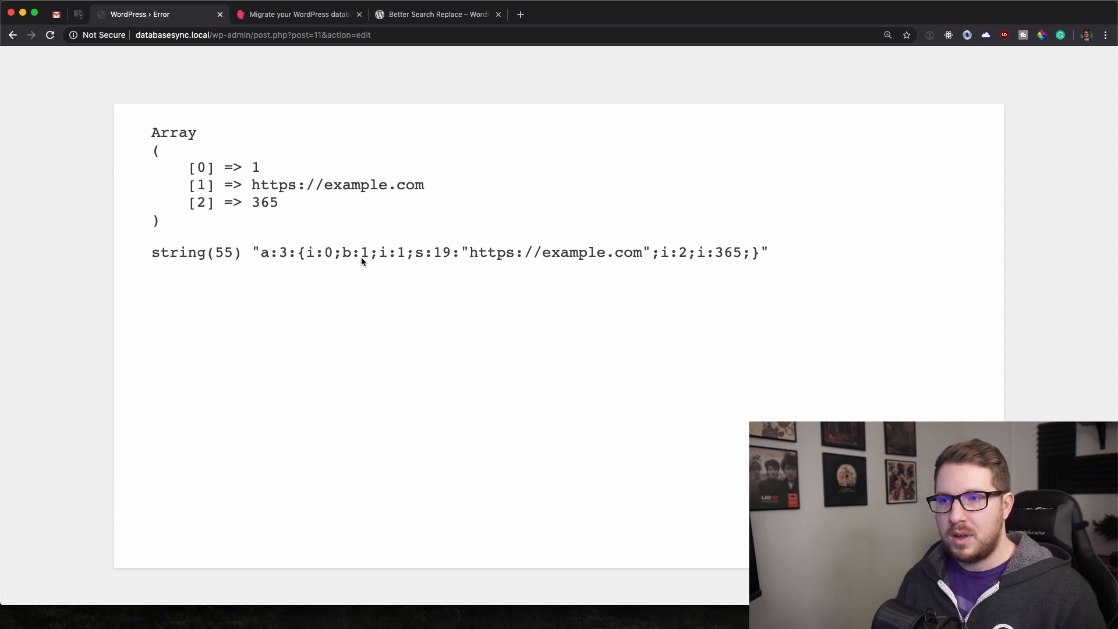
mouse_move(141, 239)
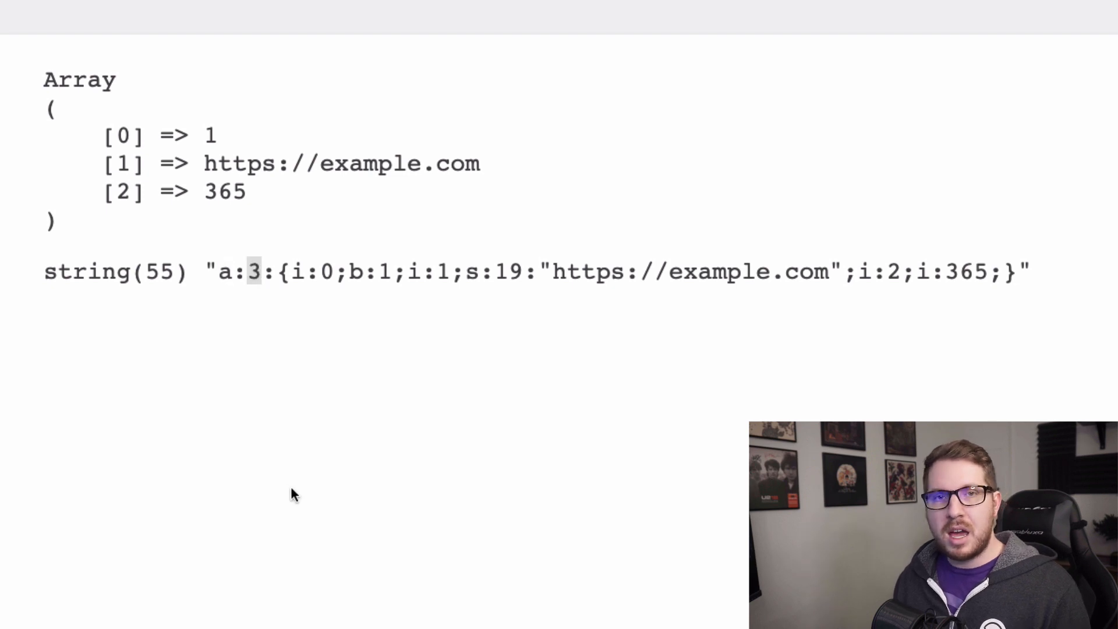
mouse_move(335, 325)
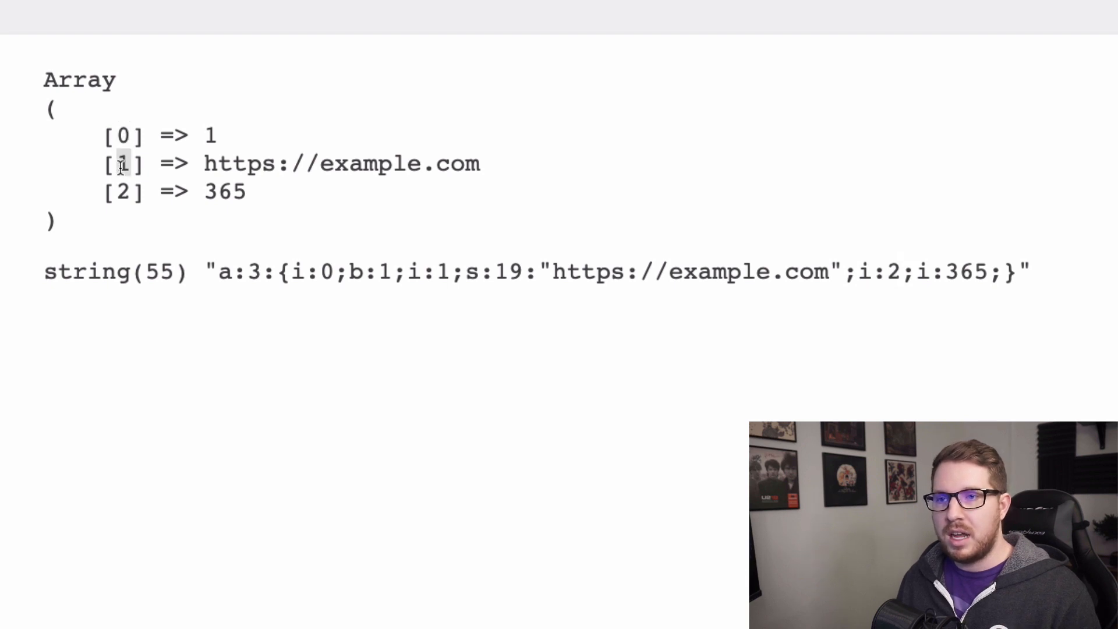
mouse_move(302, 242)
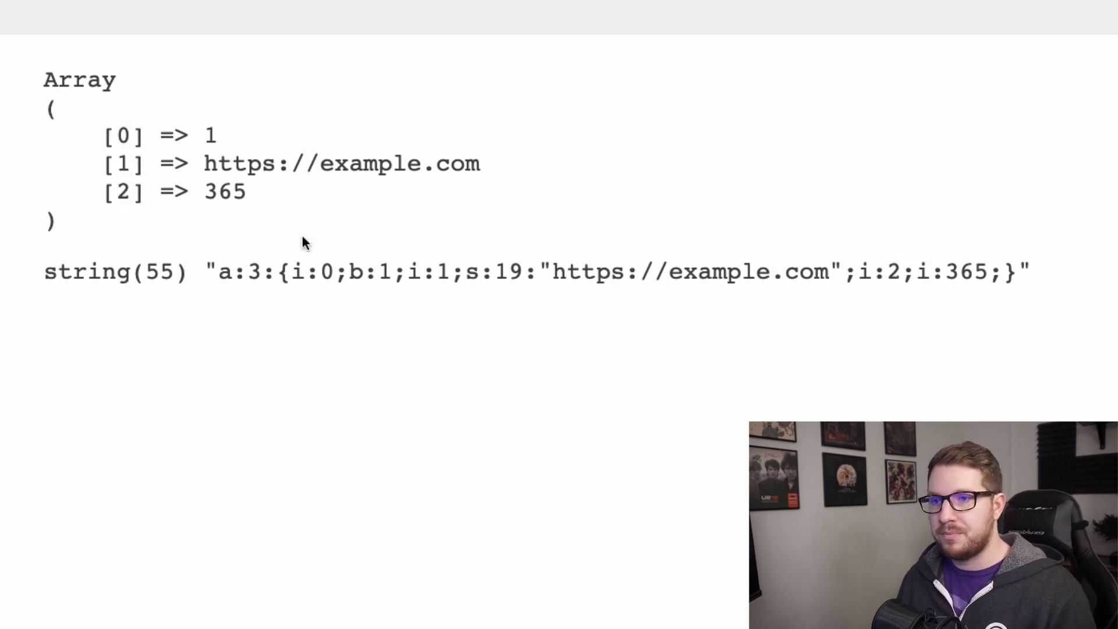
Step: Select parts of the serialized a:3:{...} string on the reloaded page to read its structure
double_click(310, 272)
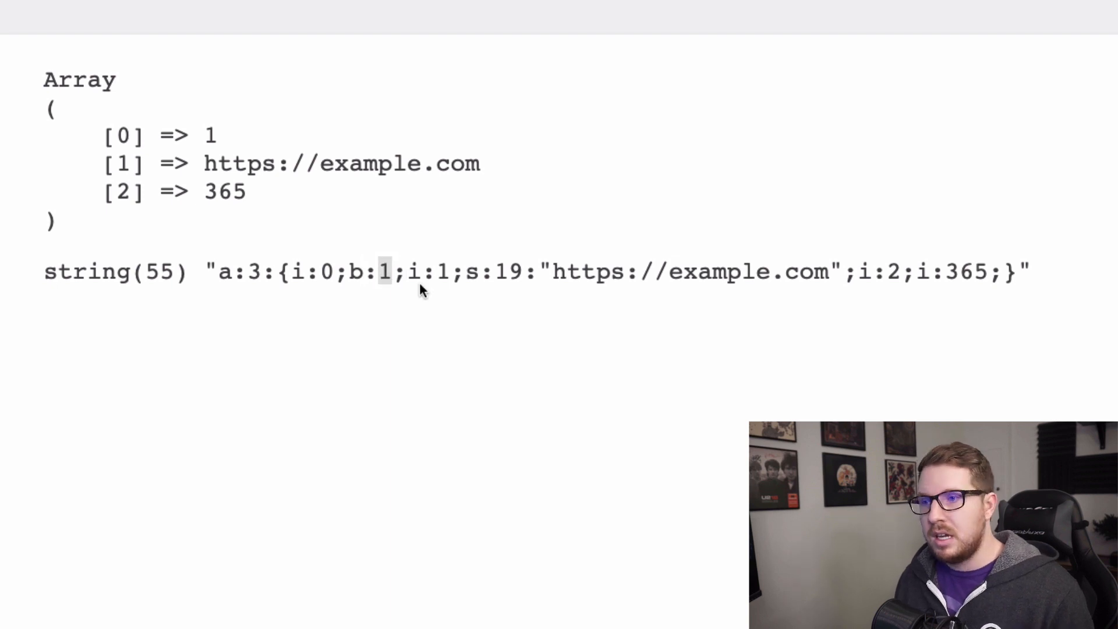
mouse_move(469, 272)
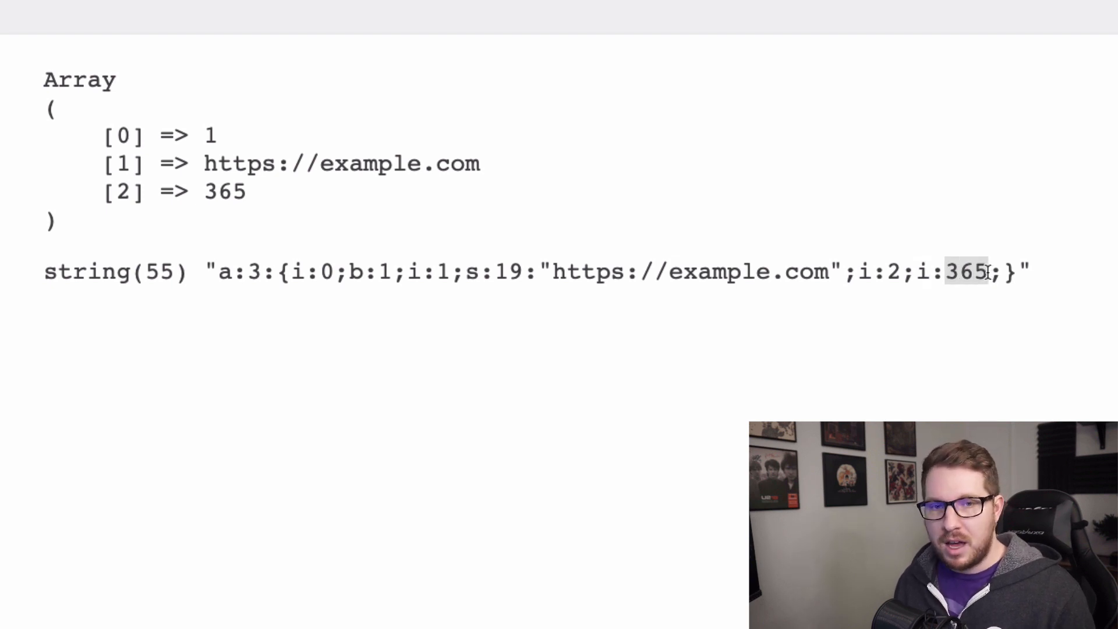
mouse_move(928, 298)
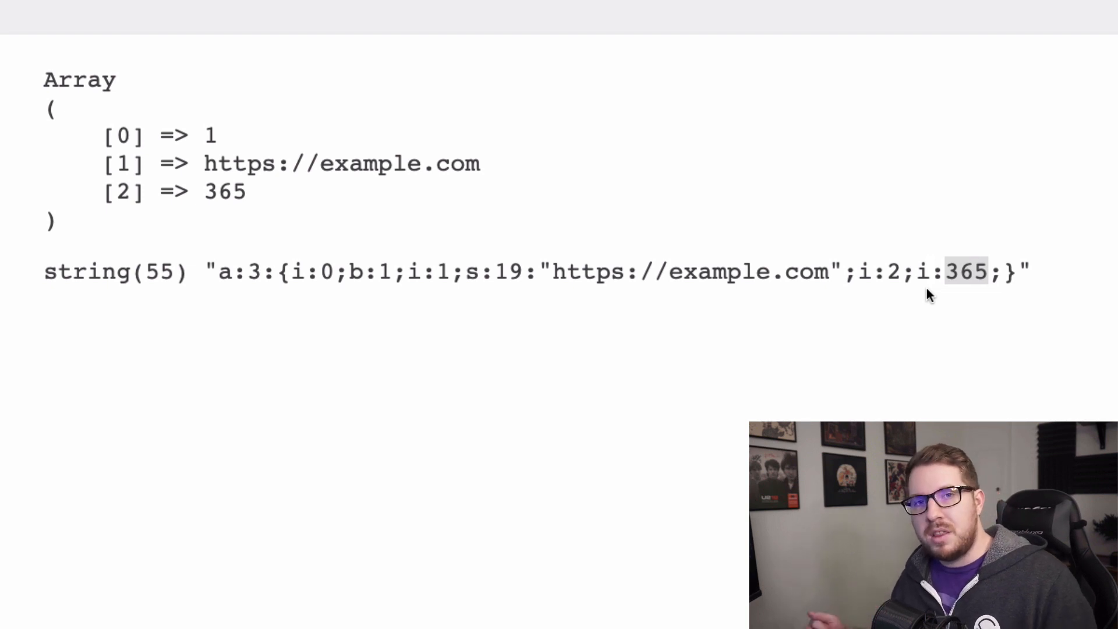
mouse_move(682, 278)
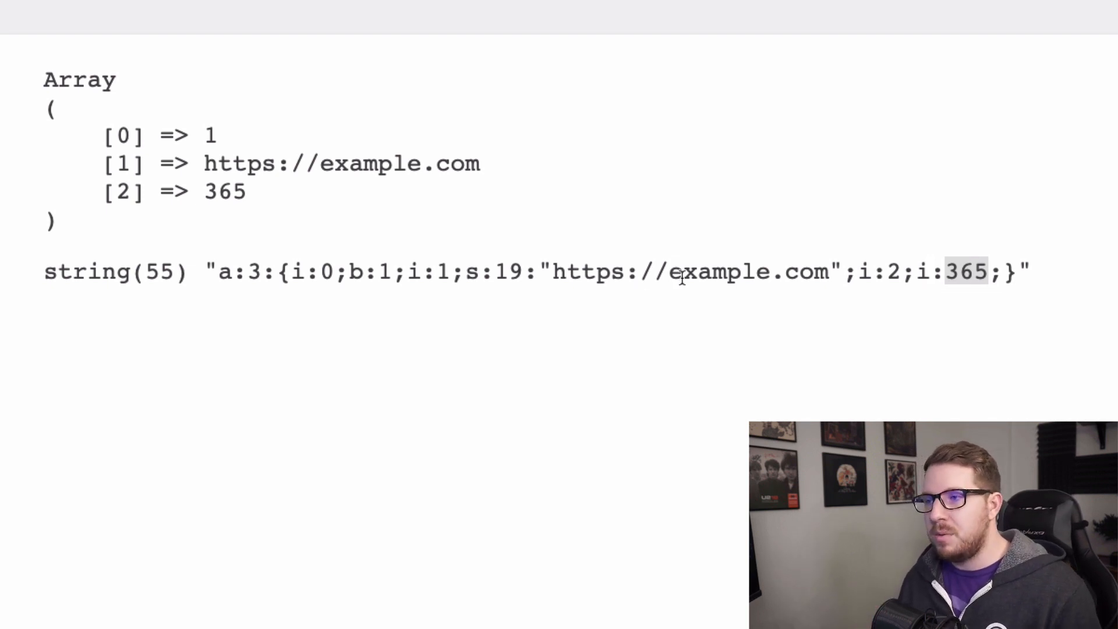
mouse_move(409, 395)
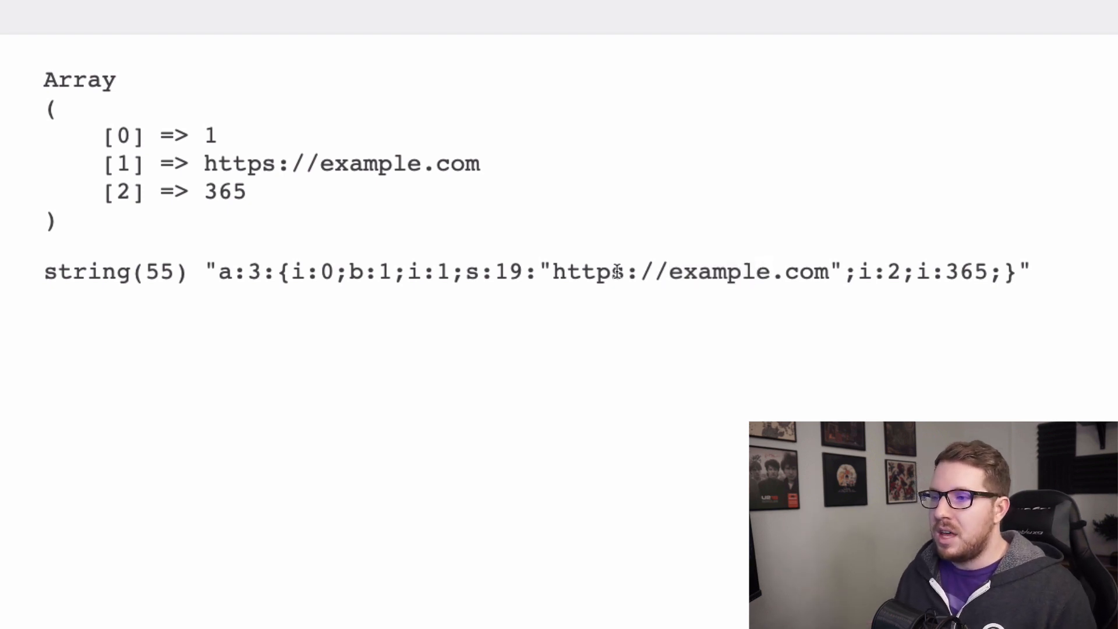
double_click(508, 271)
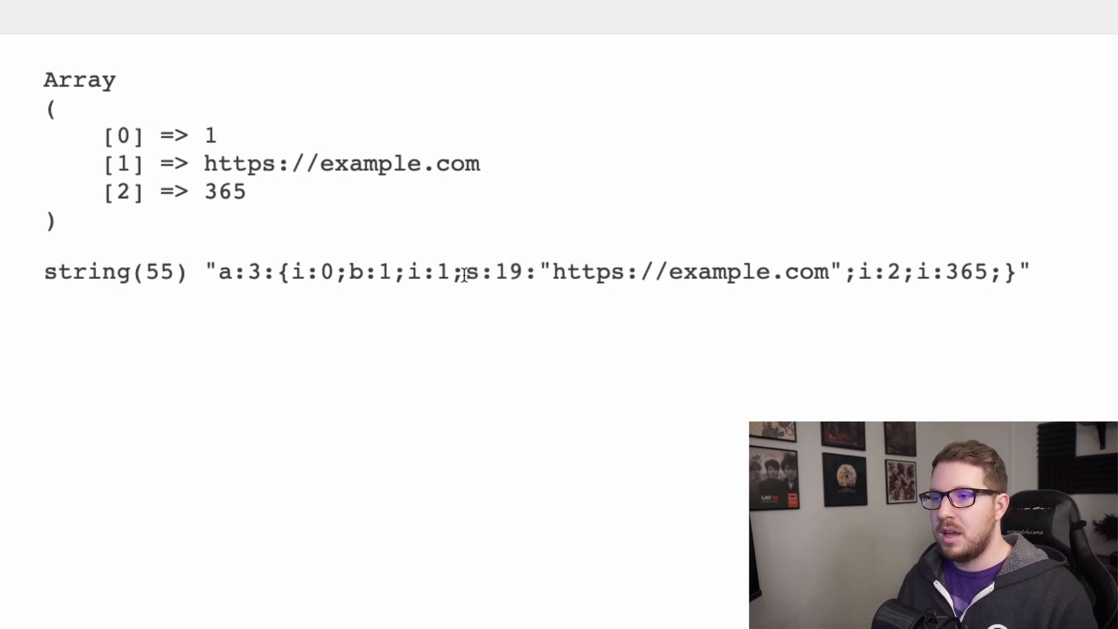
double_click(492, 272)
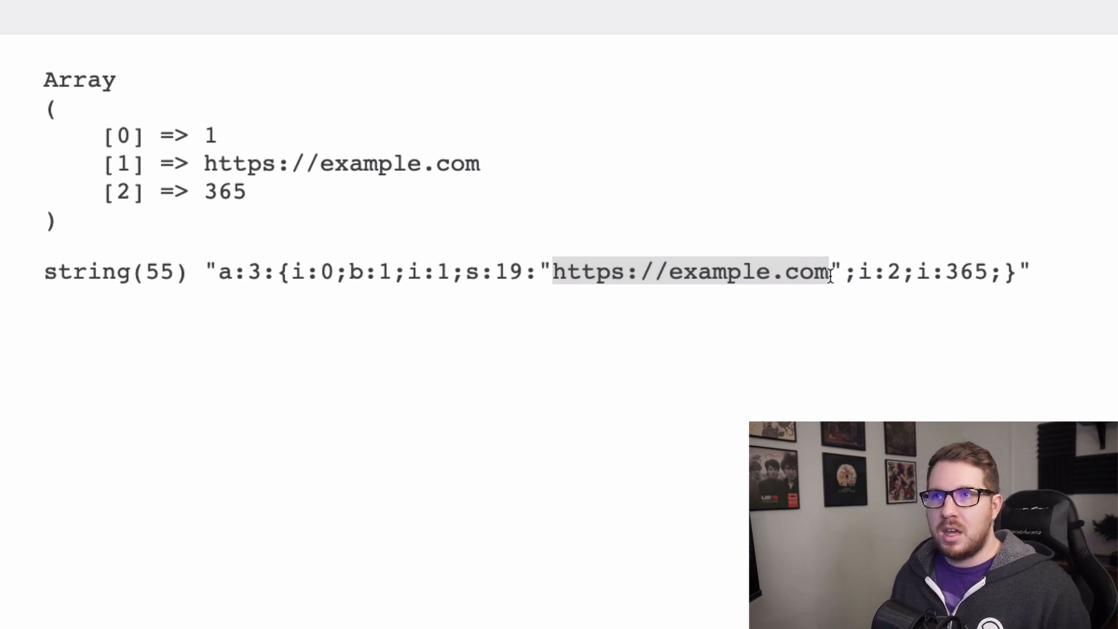
Step: View the WP Migrate DB Pro and Better Search Replace pages down to Screenshots, then return to the array page
click(299, 14)
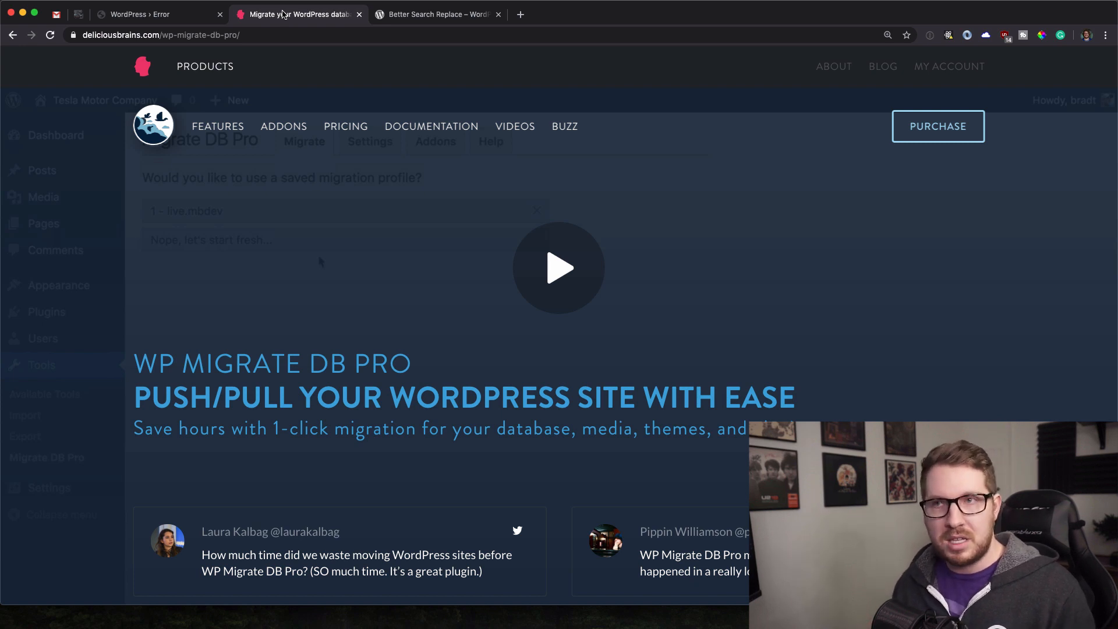
mouse_move(283, 125)
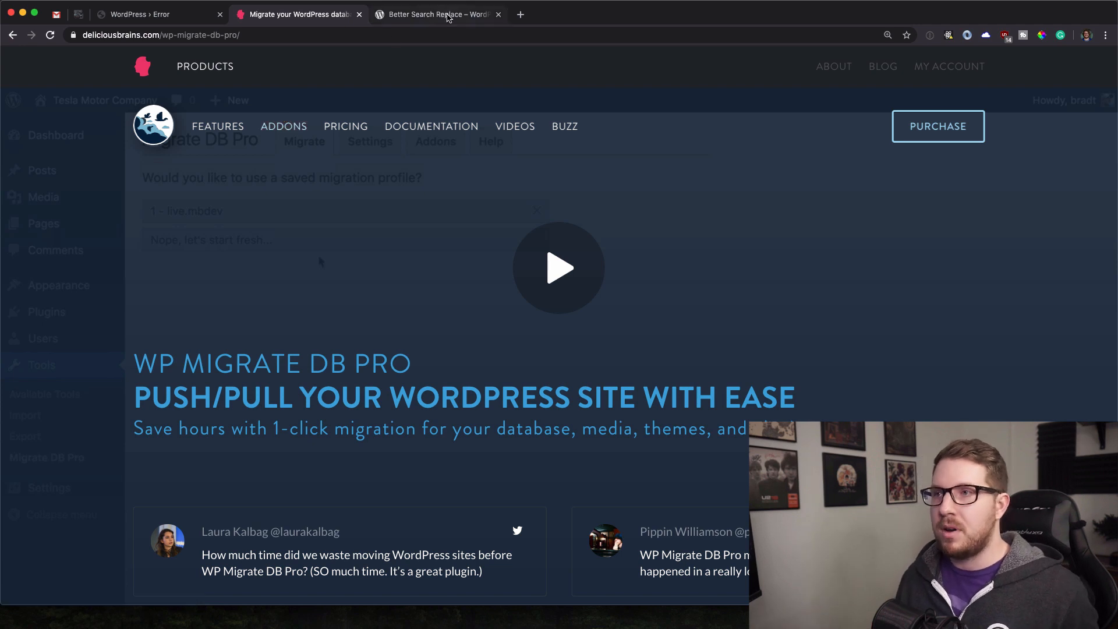
click(435, 14)
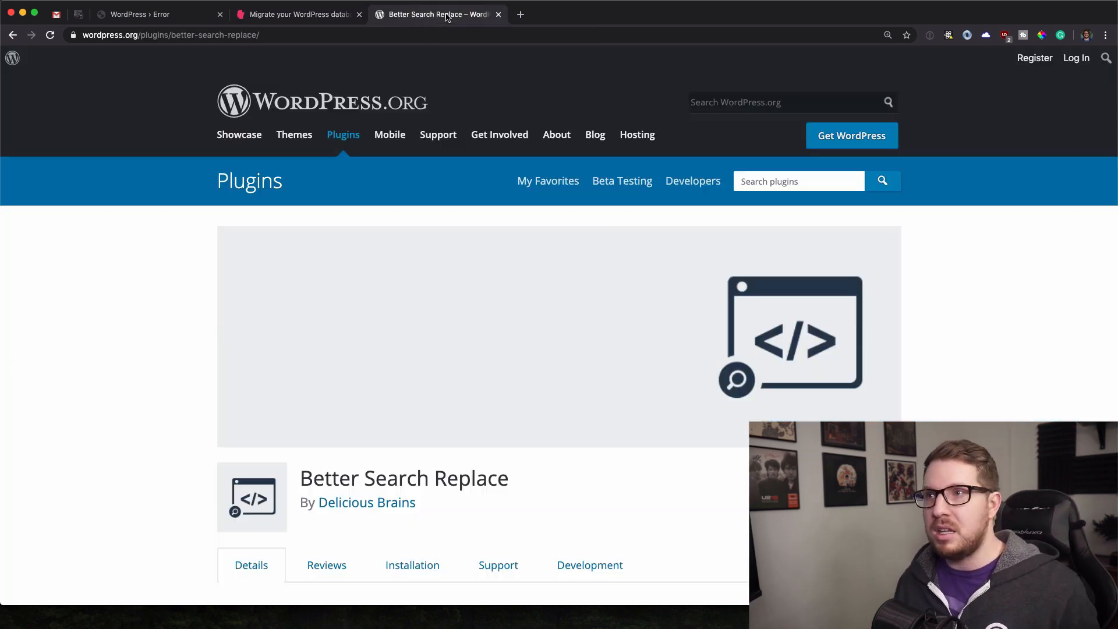
scroll(down, 3)
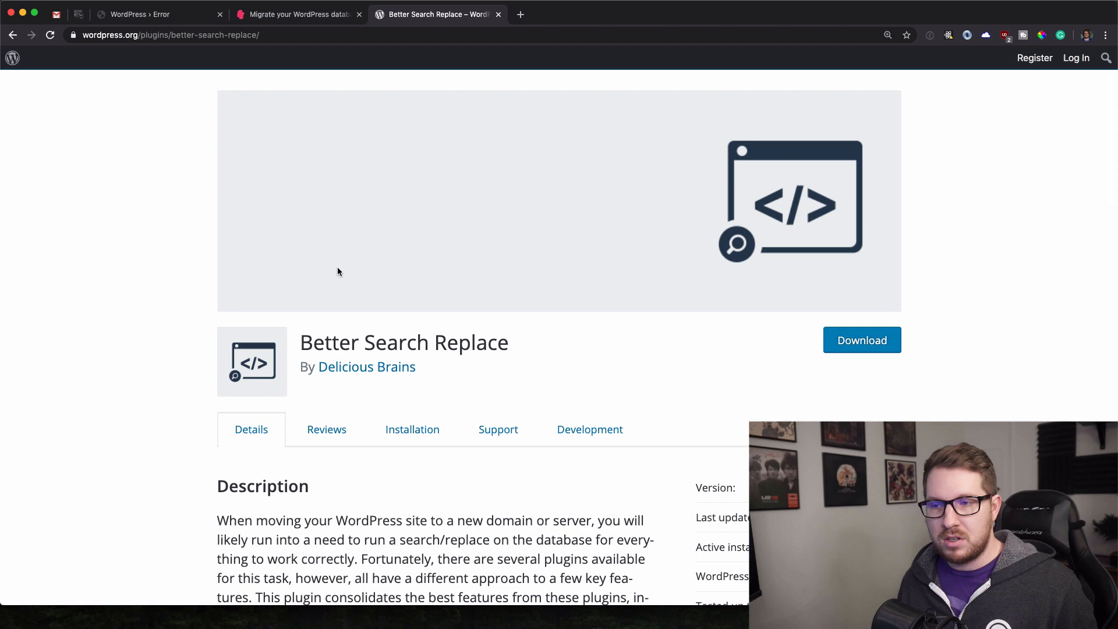
scroll(down, 3)
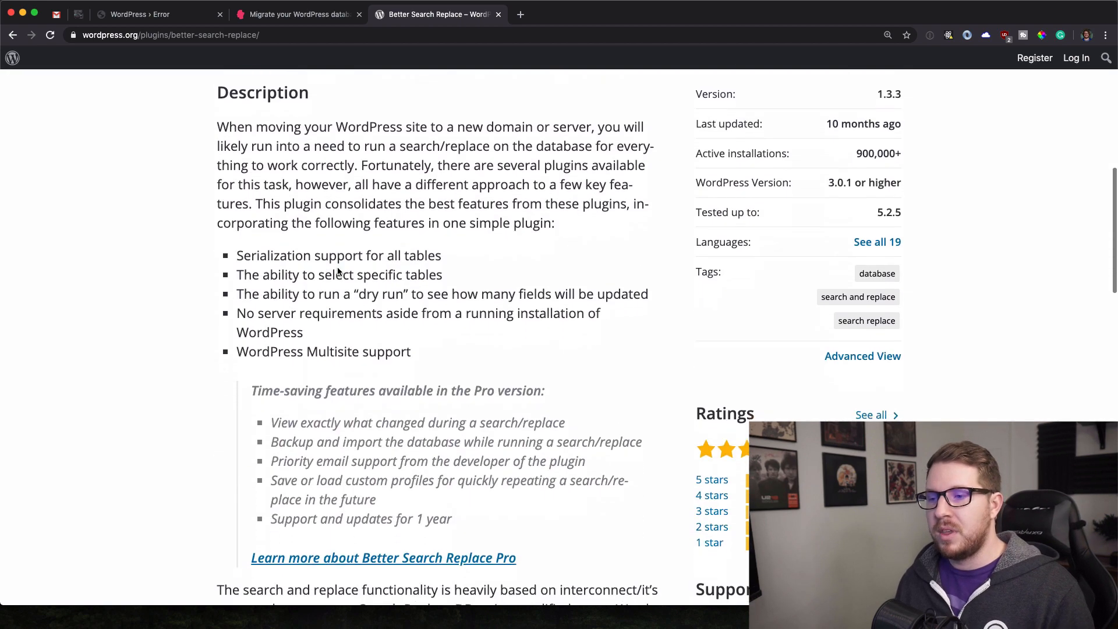
scroll(down, 3)
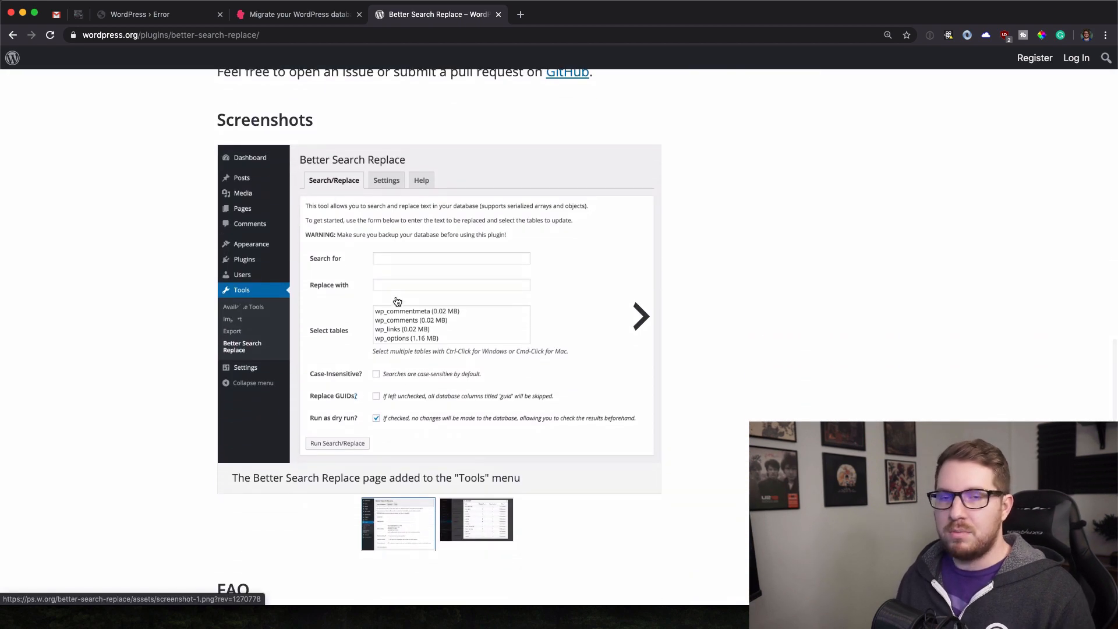
mouse_move(153, 170)
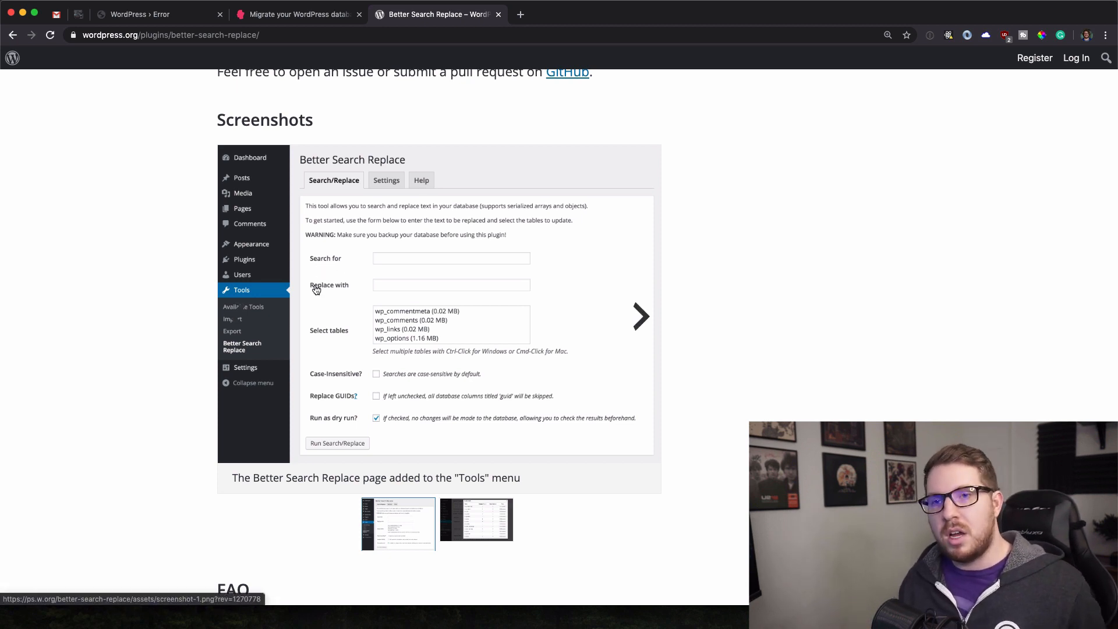
mouse_move(396, 133)
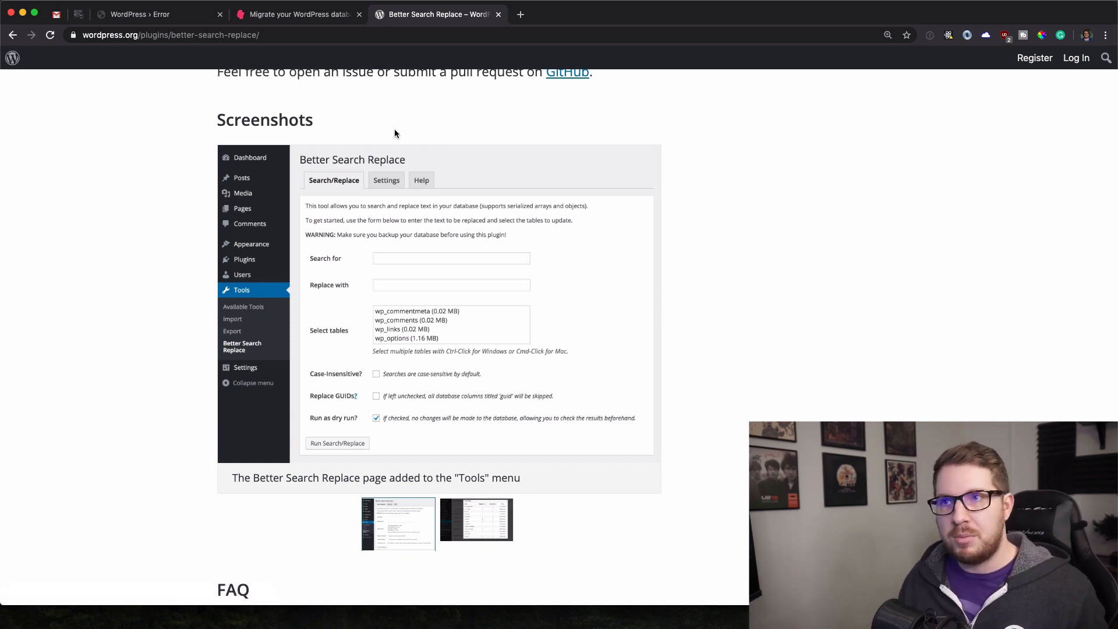
click(140, 14)
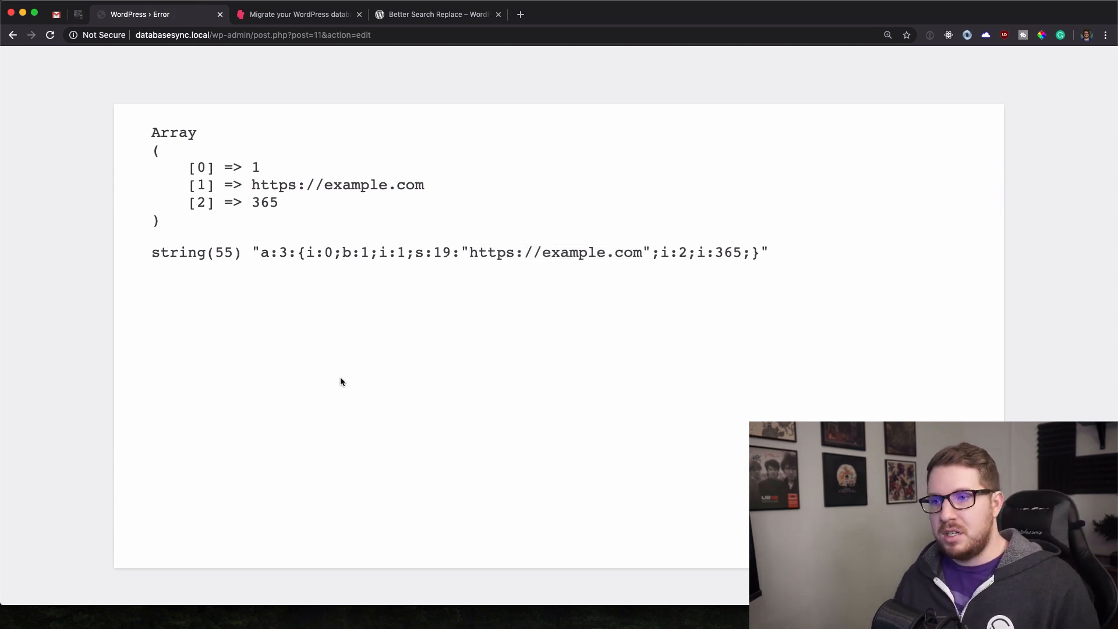
double_click(431, 251)
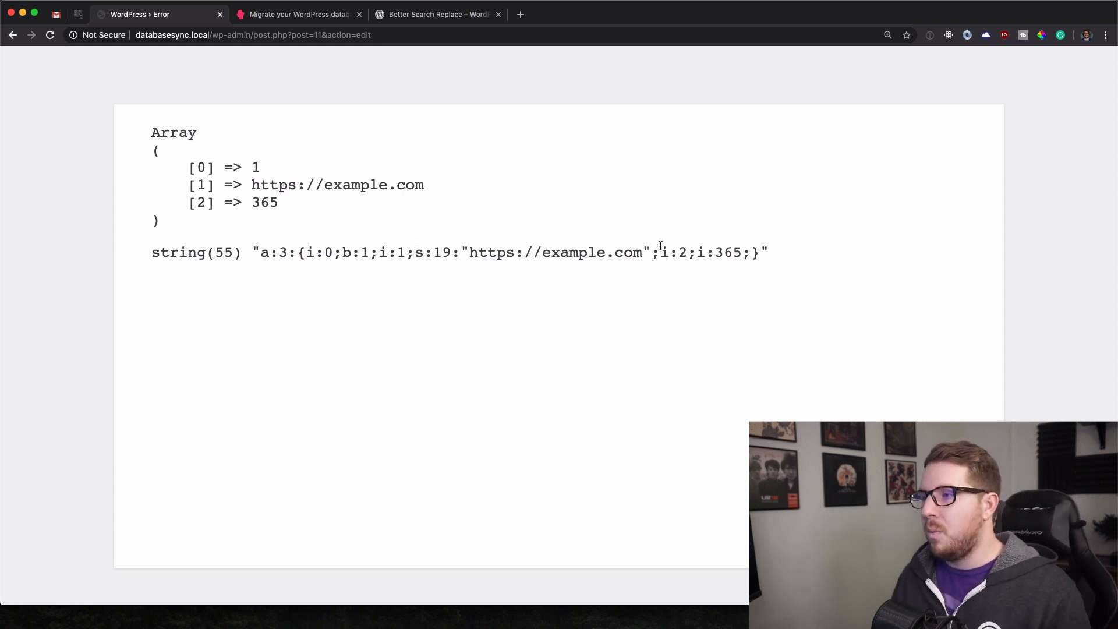
double_click(716, 253)
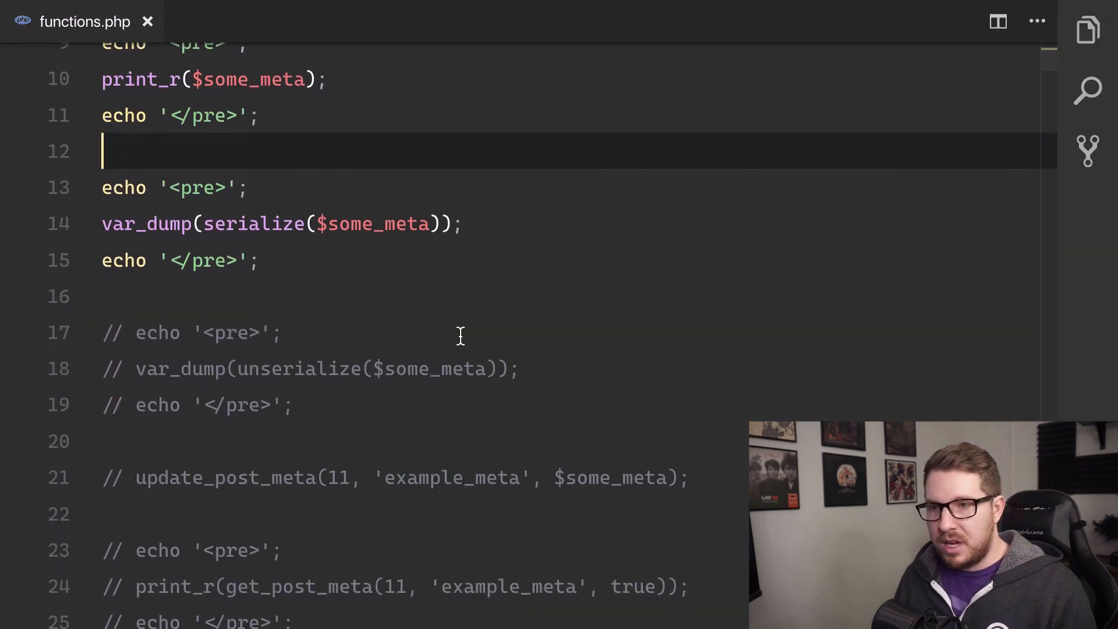
Step: Uncomment update_post_meta(11, 'example_meta', $some_meta) on line 21, reviewing its post id, key and value arguments
scroll(down, 3)
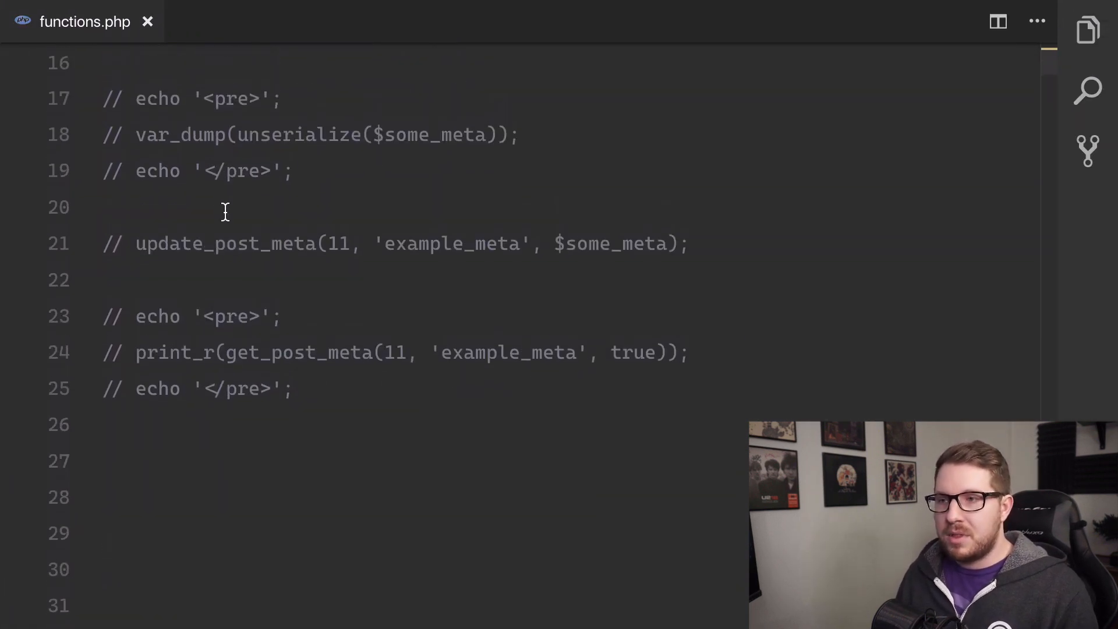
mouse_move(249, 244)
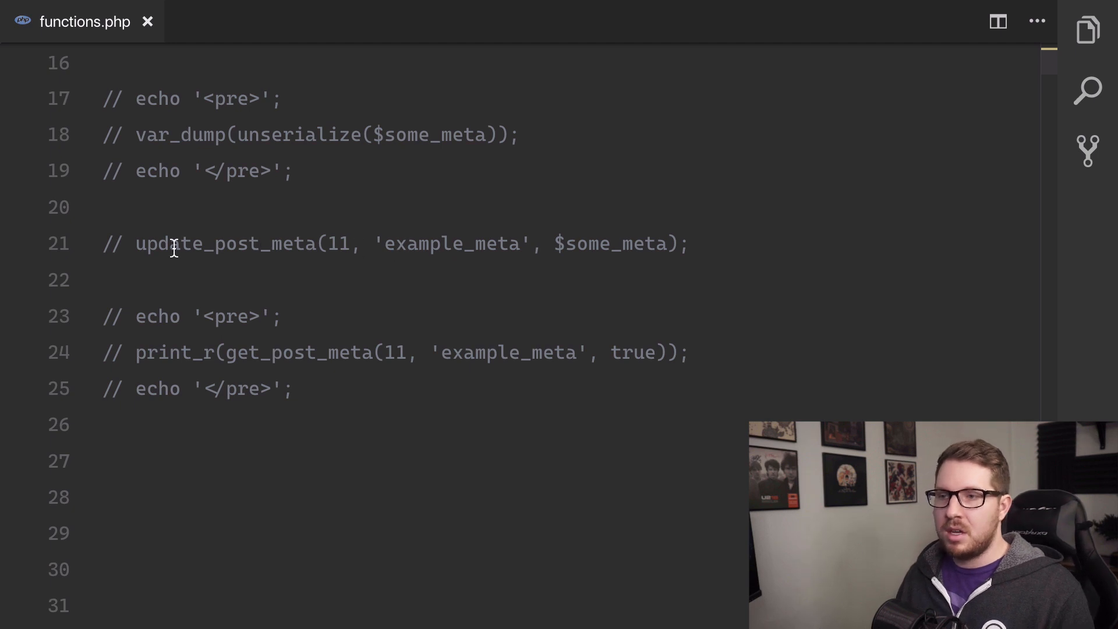
double_click(611, 243)
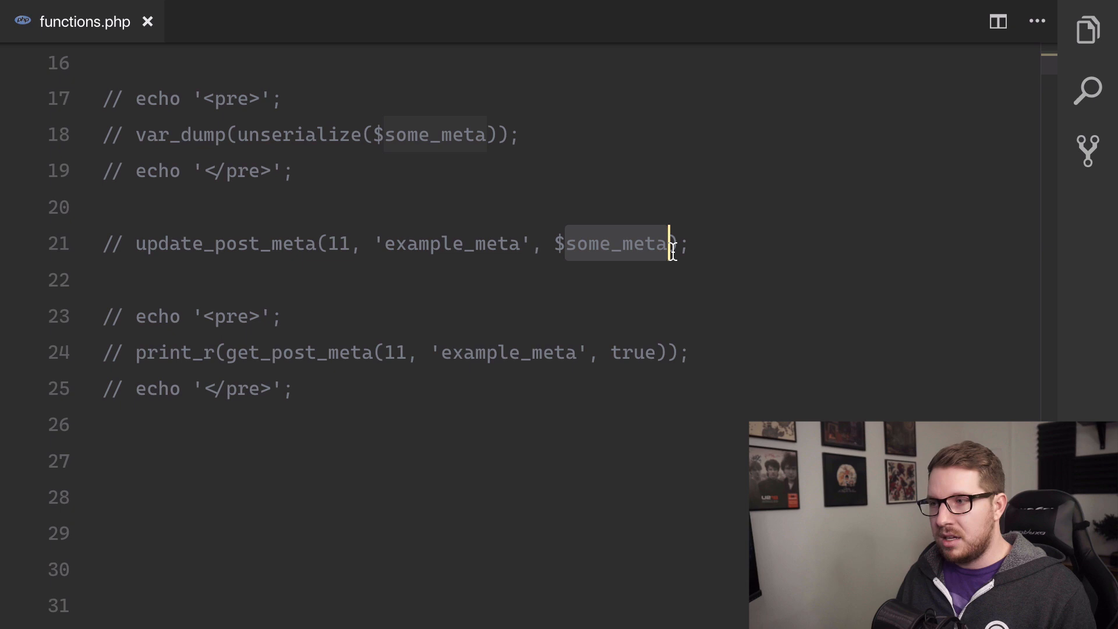
click(317, 244)
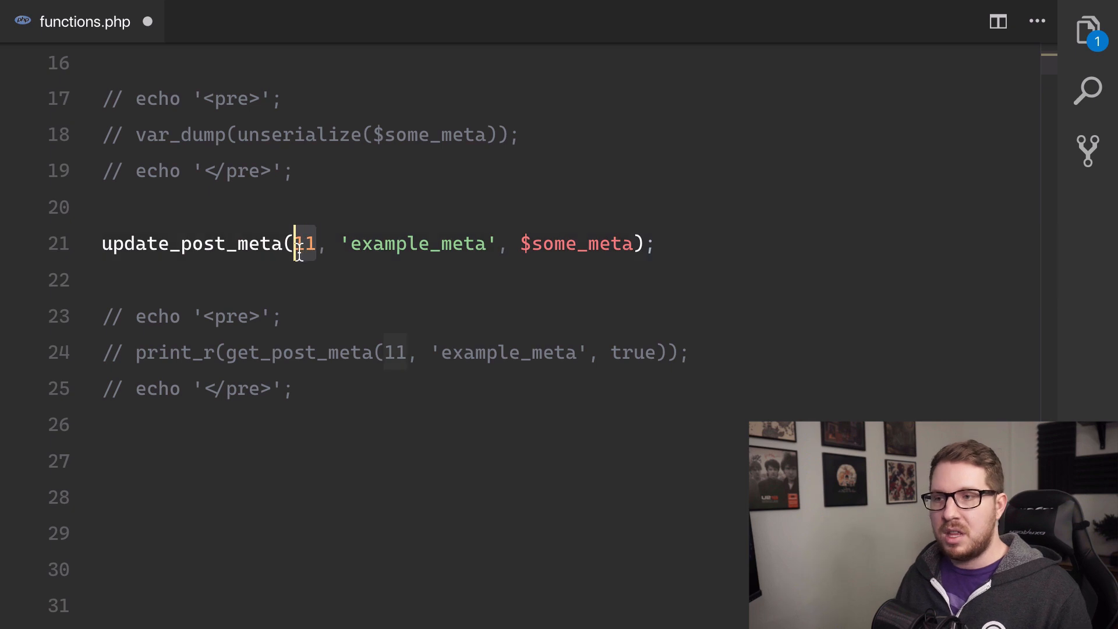
double_click(416, 244)
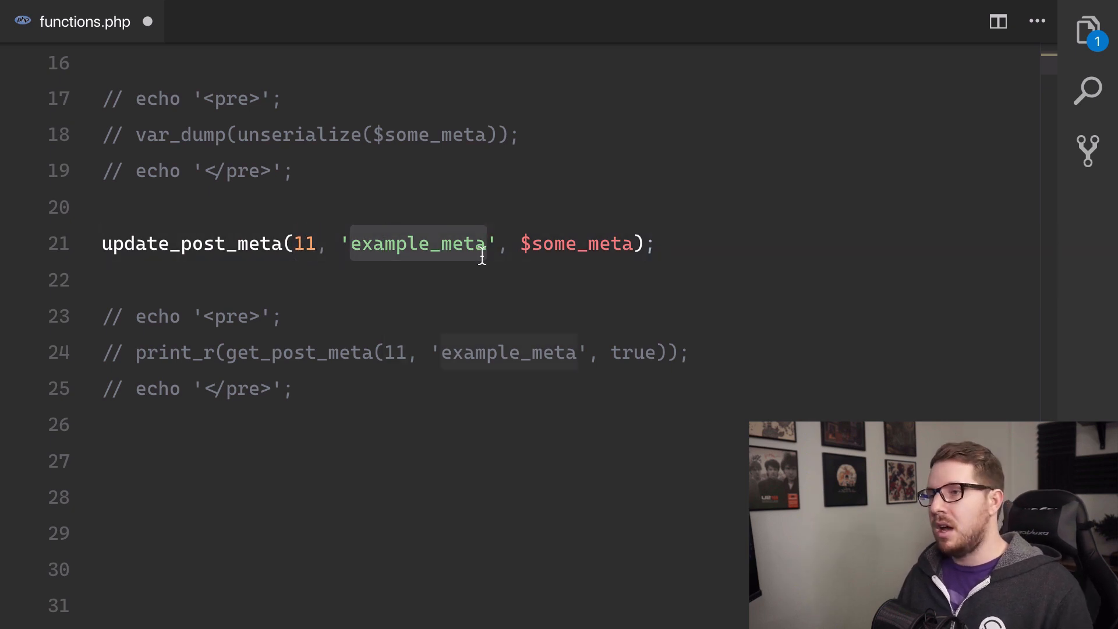
click(560, 244)
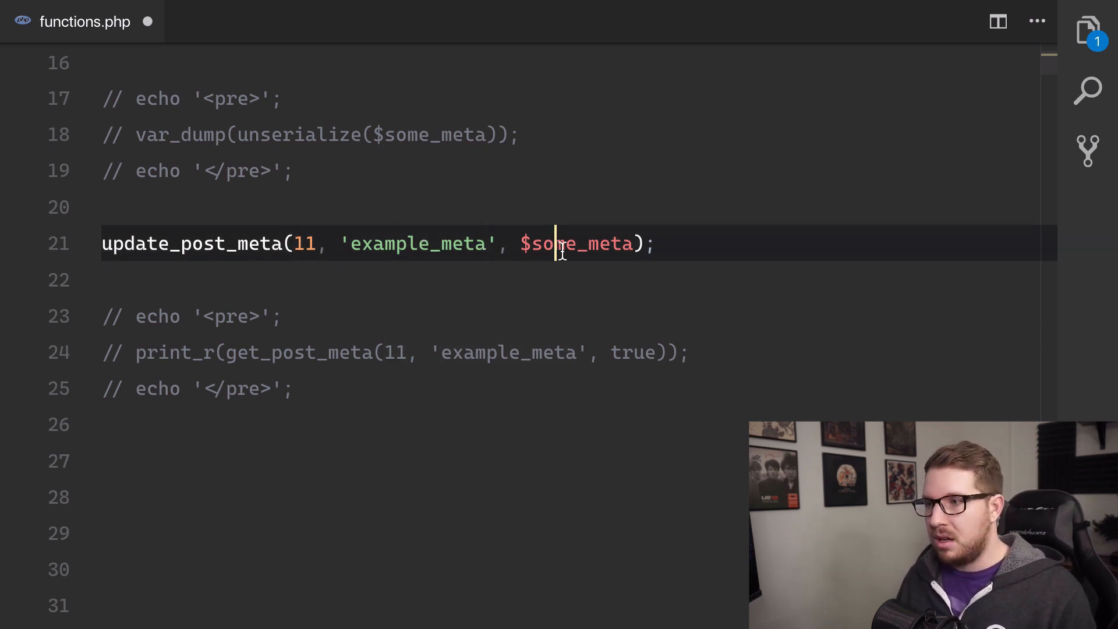
double_click(576, 244)
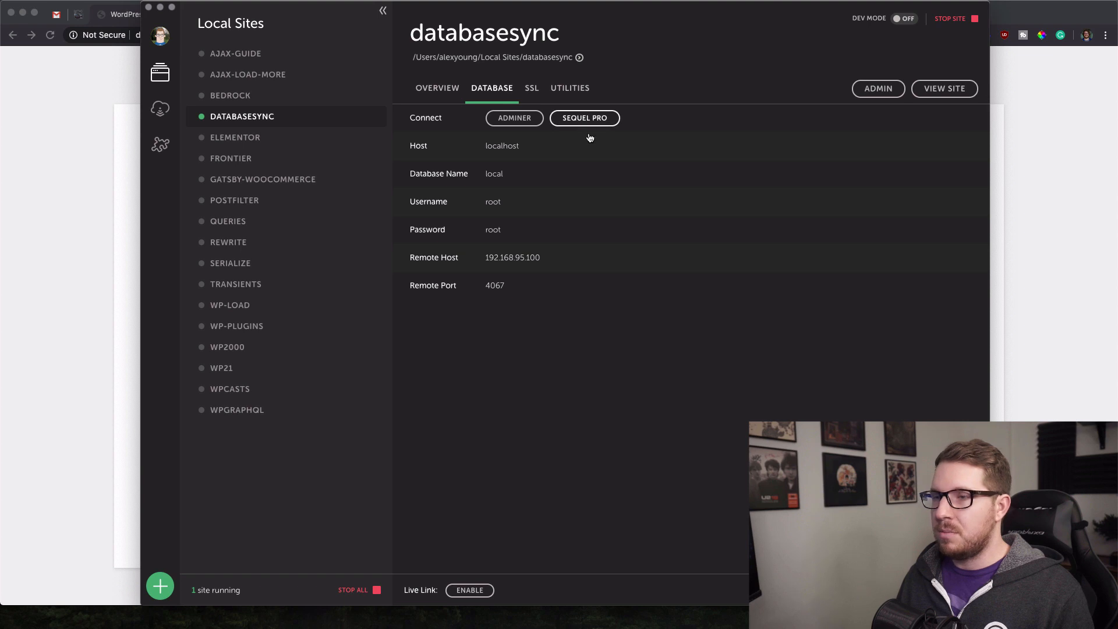
Step: Open the site database in Sequel Pro and list the wp_postmeta rows showing example_meta for post 11
click(583, 118)
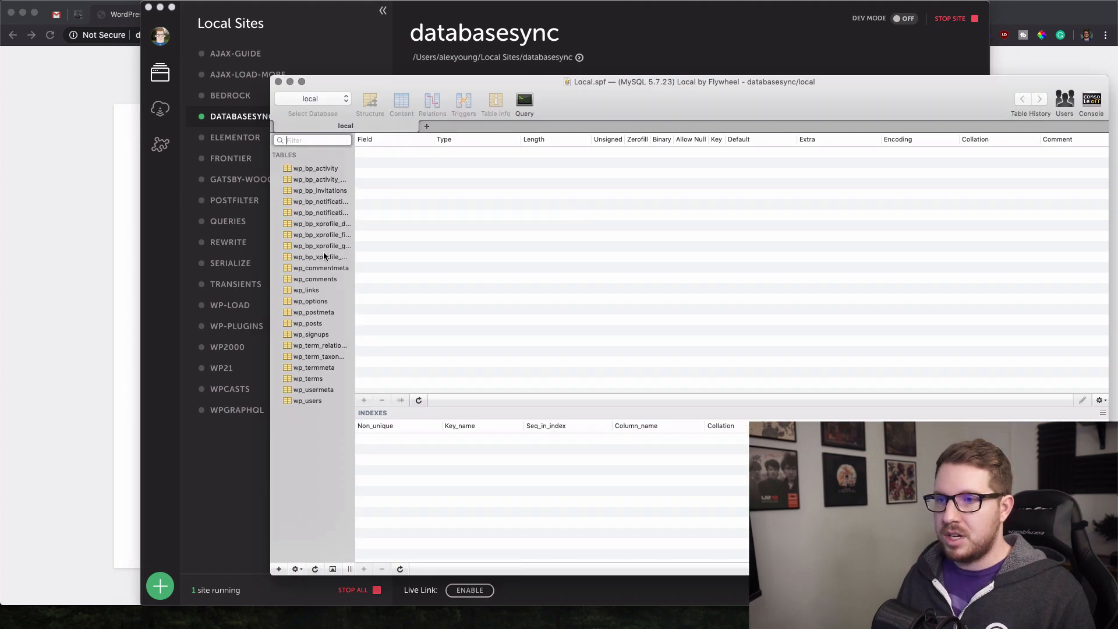
click(313, 312)
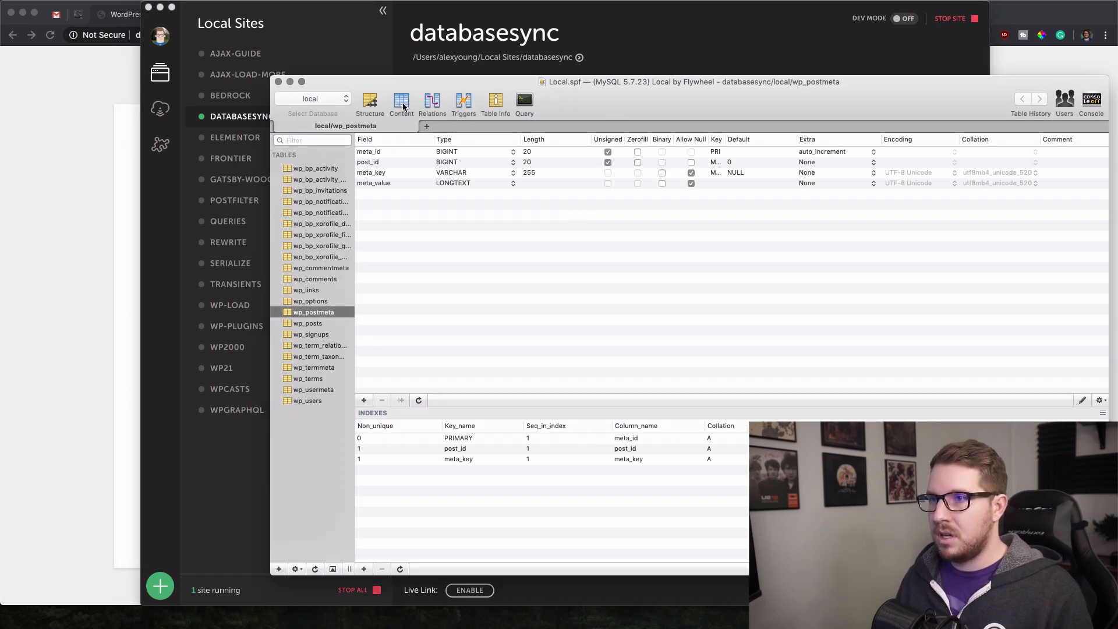
click(401, 103)
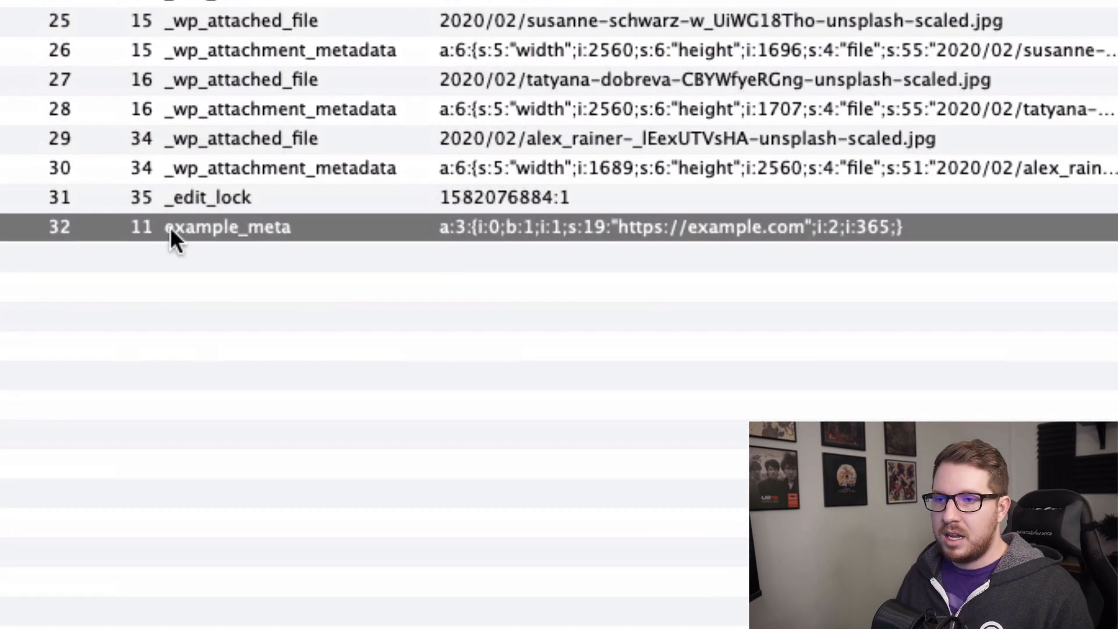
mouse_move(614, 229)
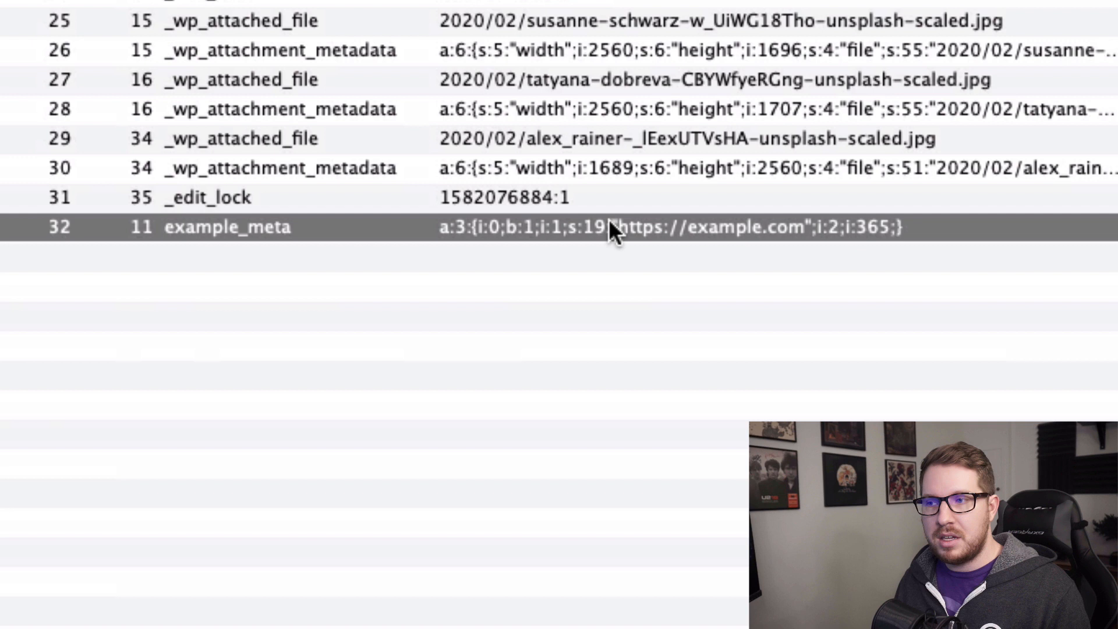
mouse_move(865, 241)
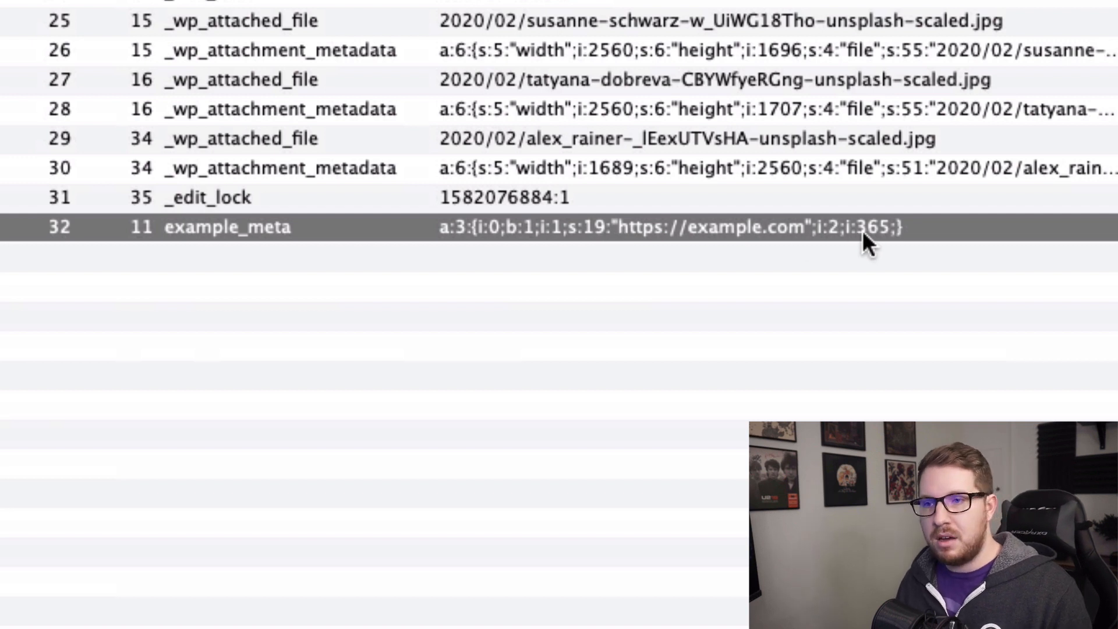
mouse_move(883, 299)
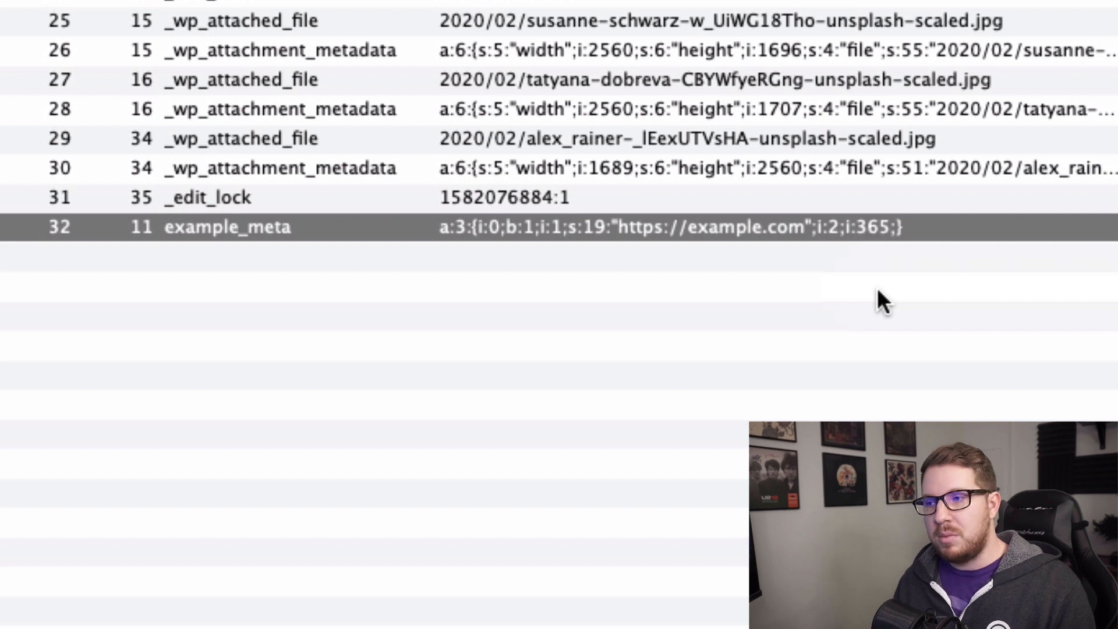
mouse_move(763, 242)
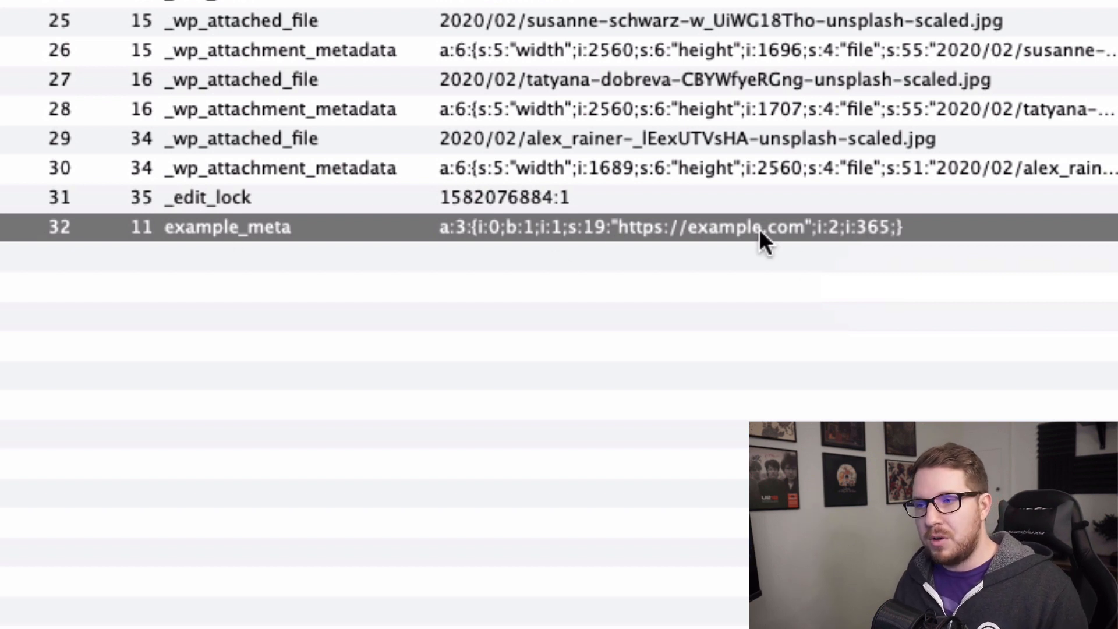
mouse_move(813, 241)
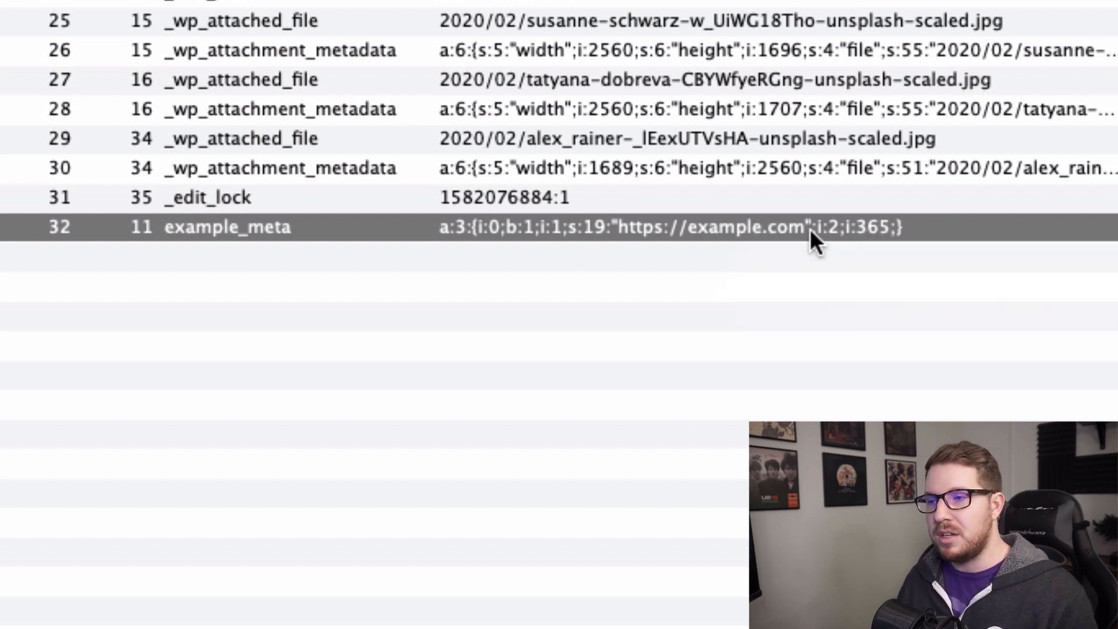
mouse_move(387, 230)
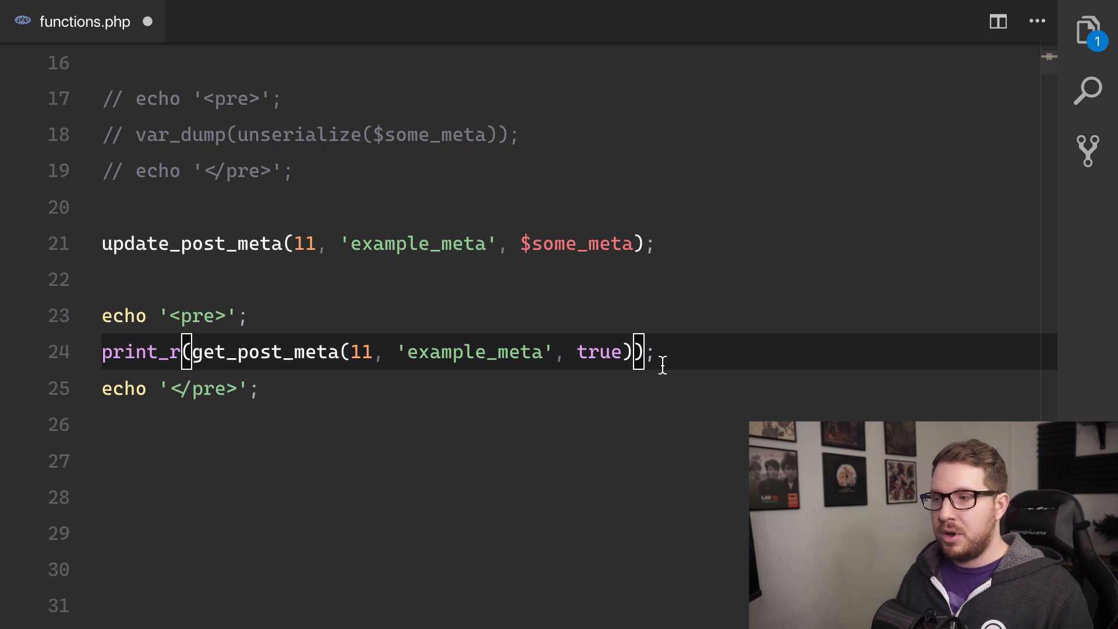
Step: Reload the page so print_r of get_post_meta shows the recovered array below the serialized string
double_click(474, 350)
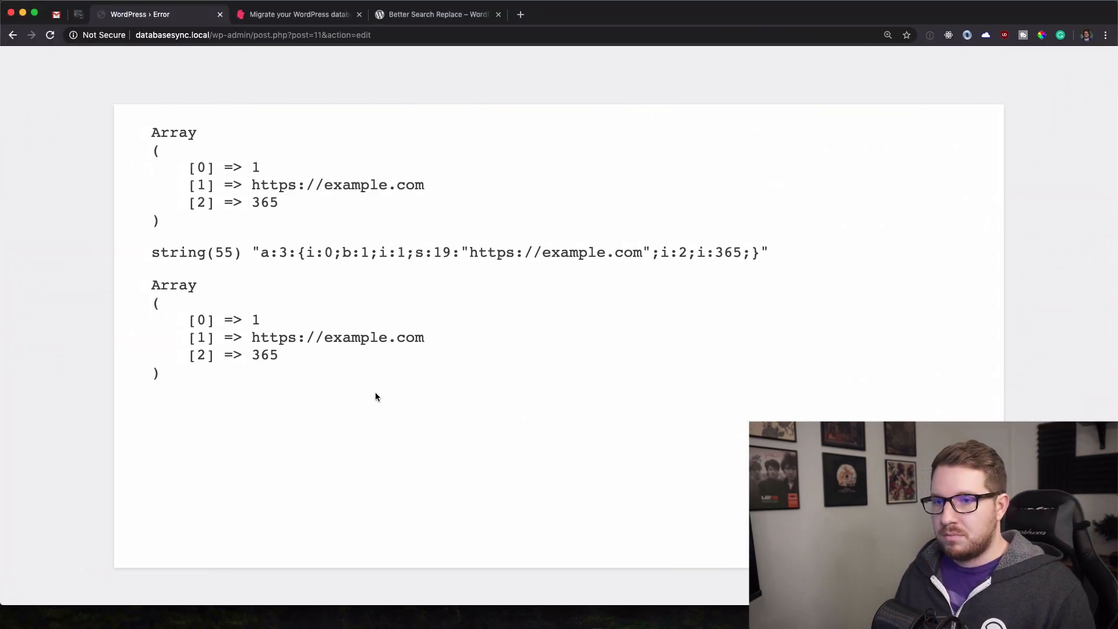
mouse_move(221, 418)
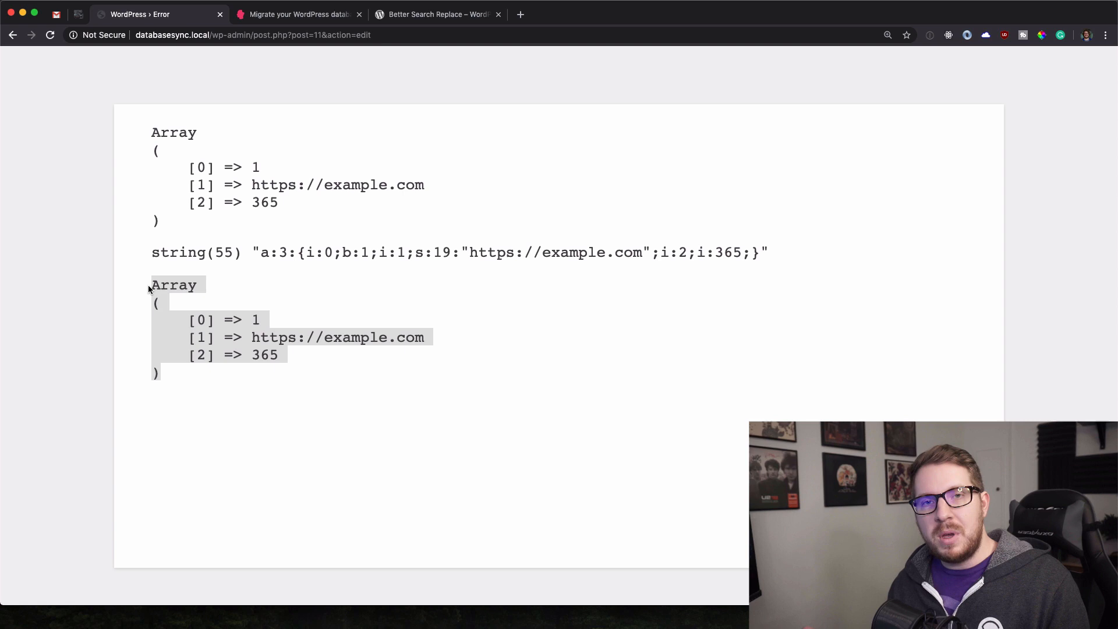
click(218, 384)
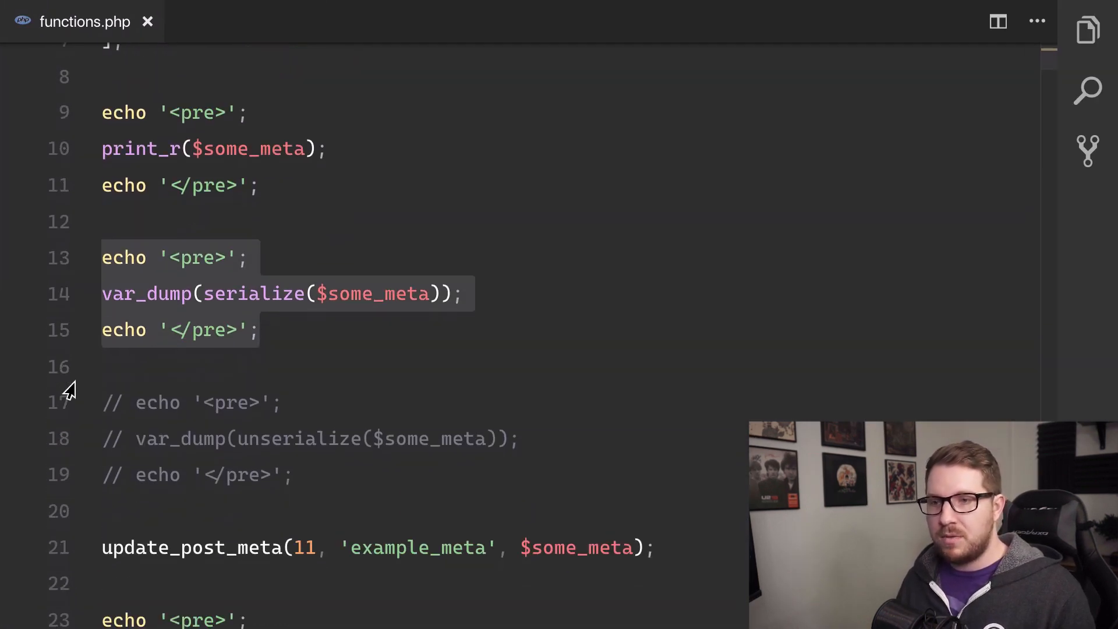
Step: Add the comment '// some script to put it into the DB' above the unserialize block
click(101, 365)
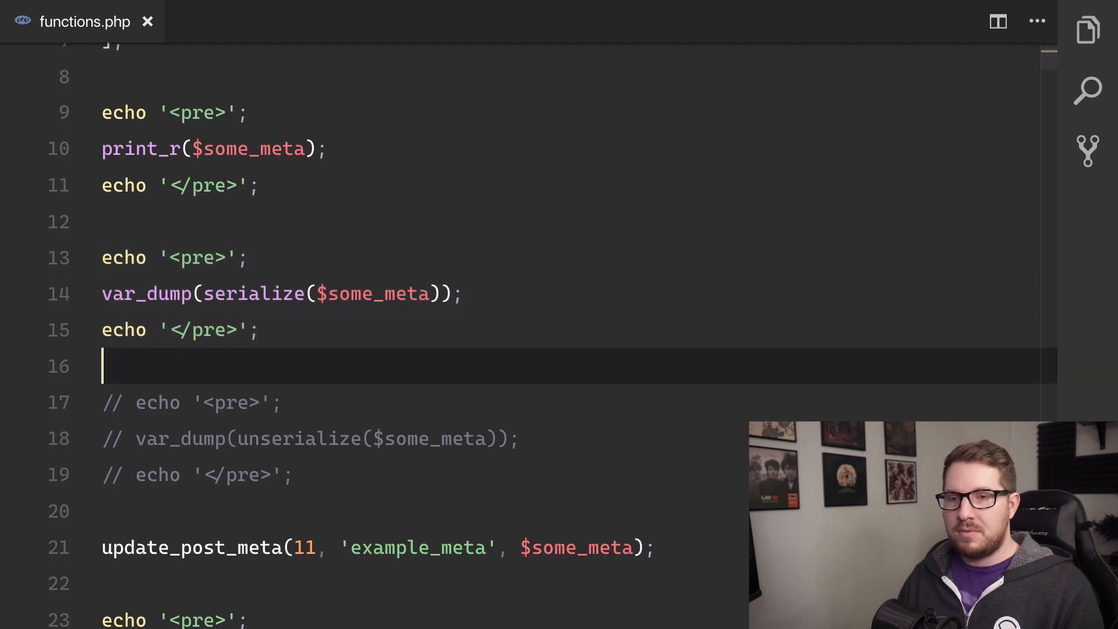
text(// some)
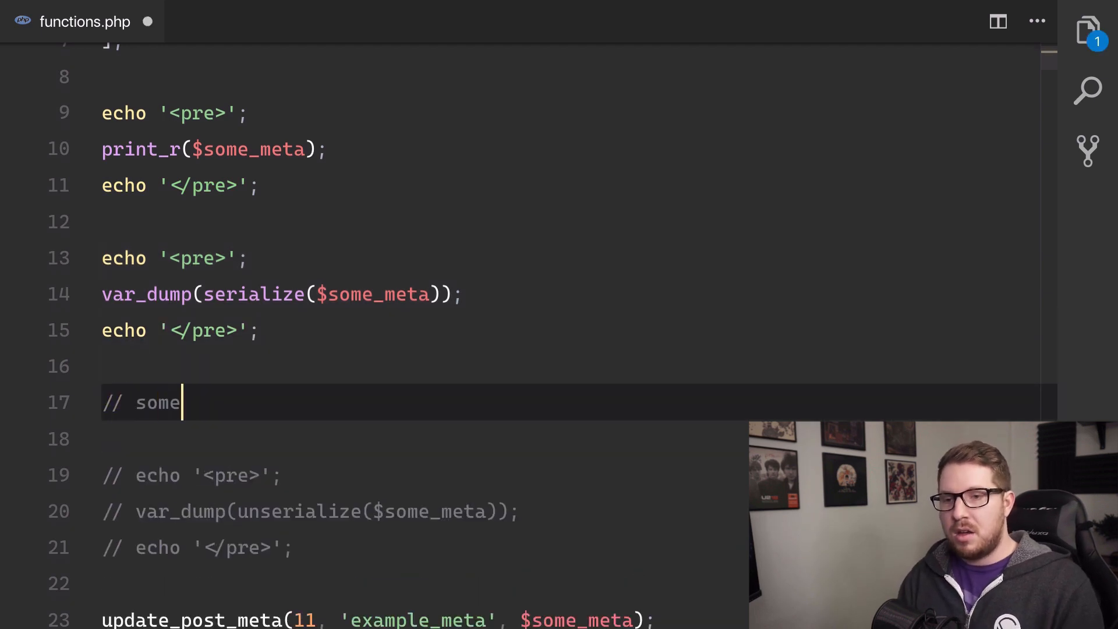
text(script to p)
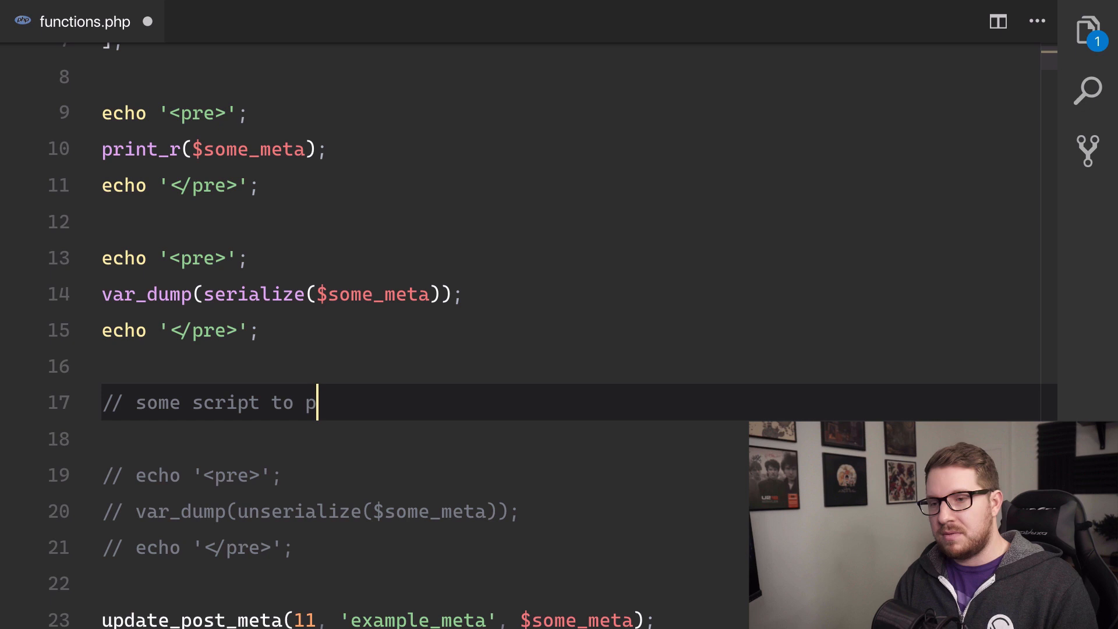
text(ut it into the DB)
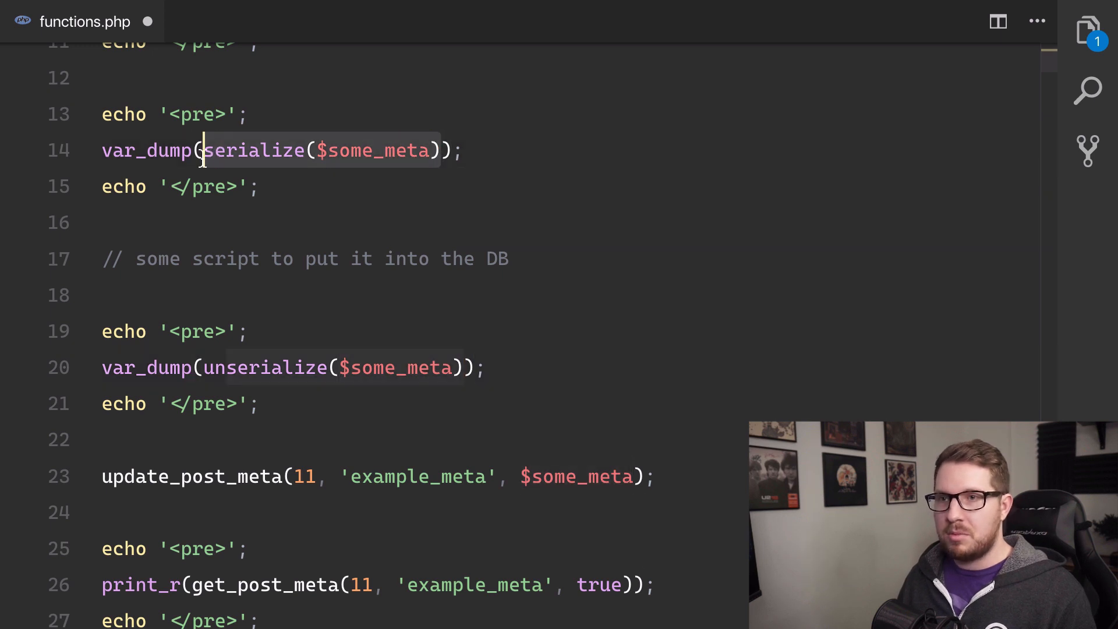
Step: Wrap $some_meta in serialize( inside unserialize and change var_dump to print
click(449, 368)
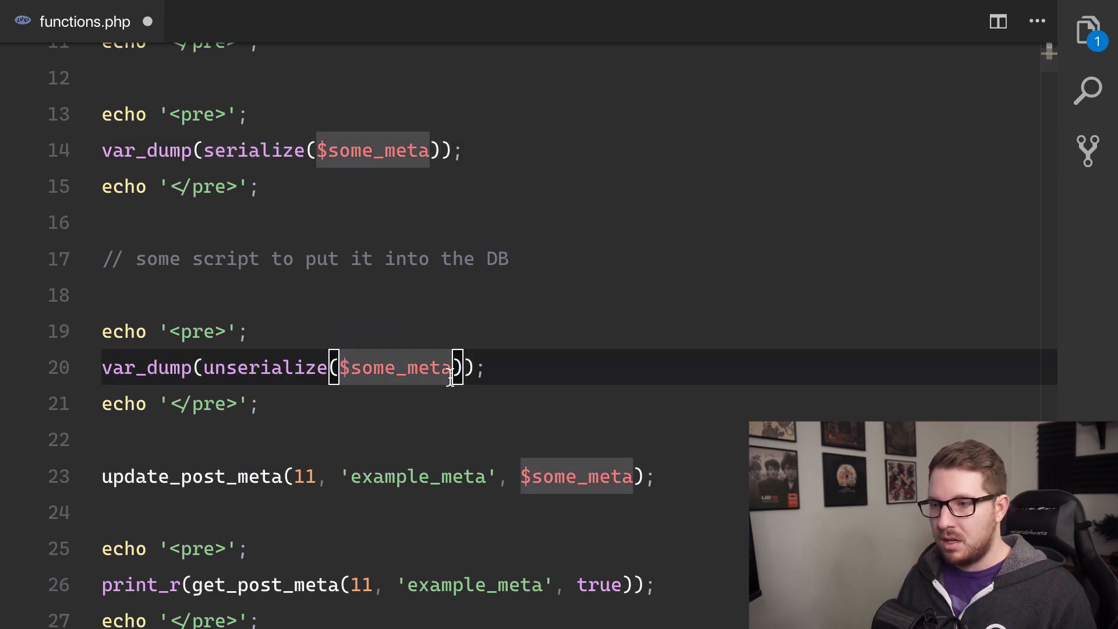
text(serialize()
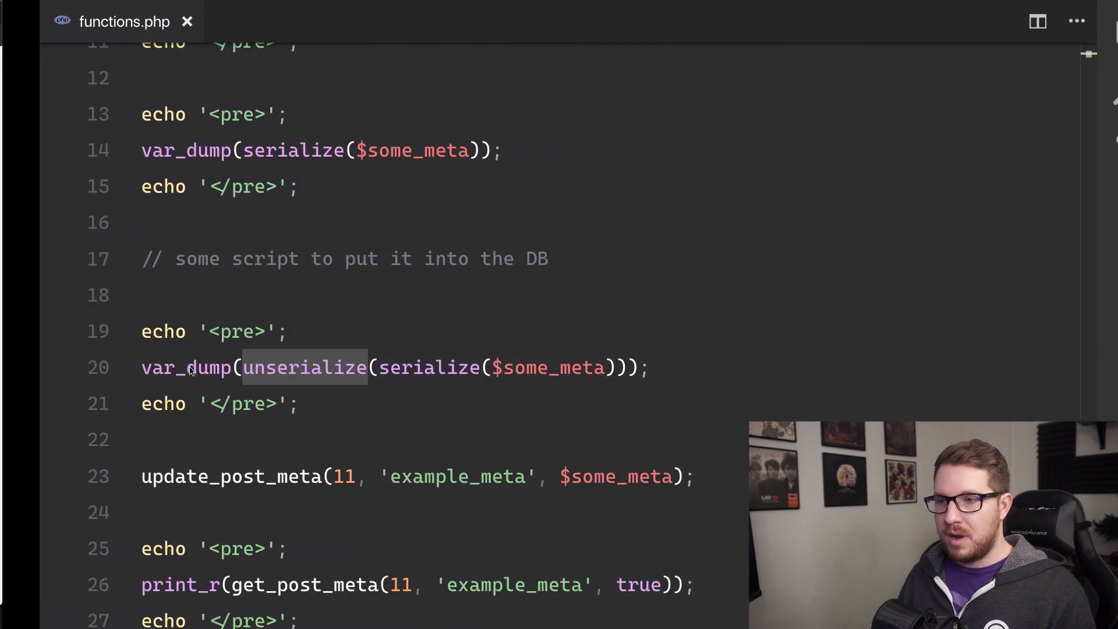
text(print)
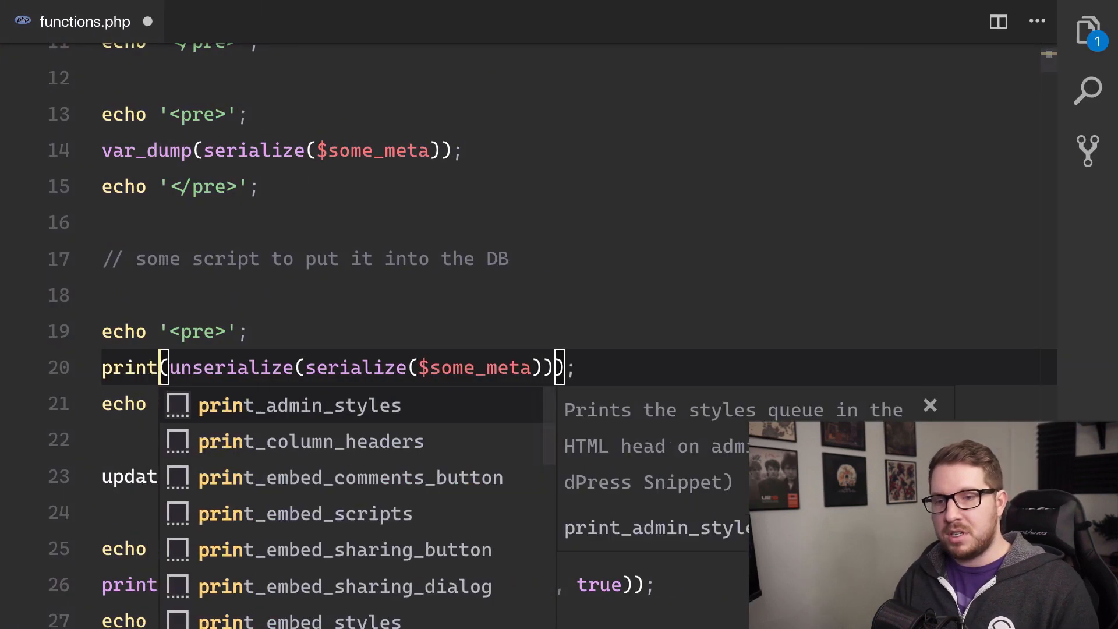